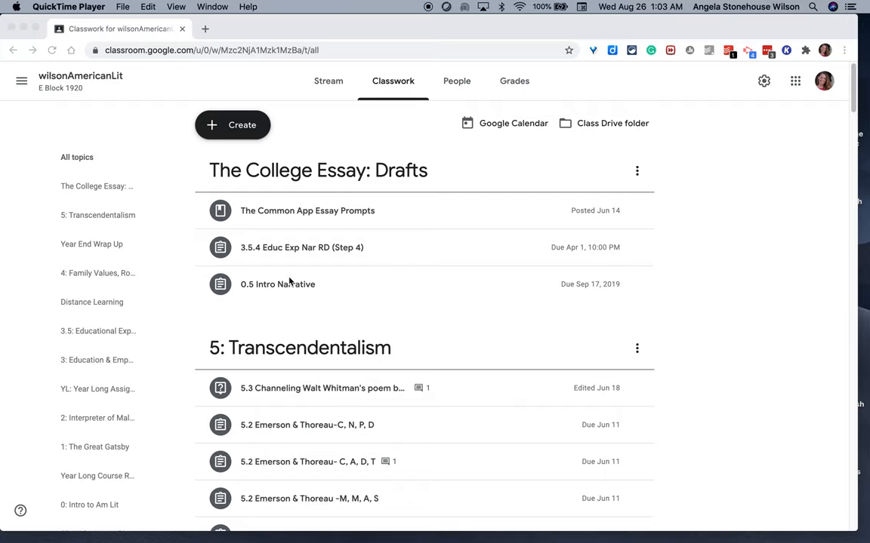
mouse_move(239, 175)
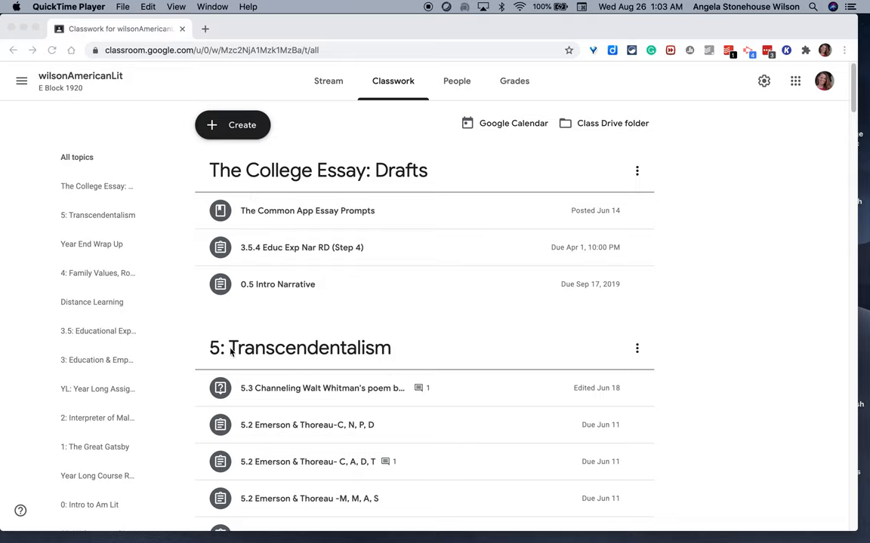
Scroll the Classwork page past Transcendentalism, Year End Wrap Up and Distance Learning to 4: Family Values.
scroll("down", 3)
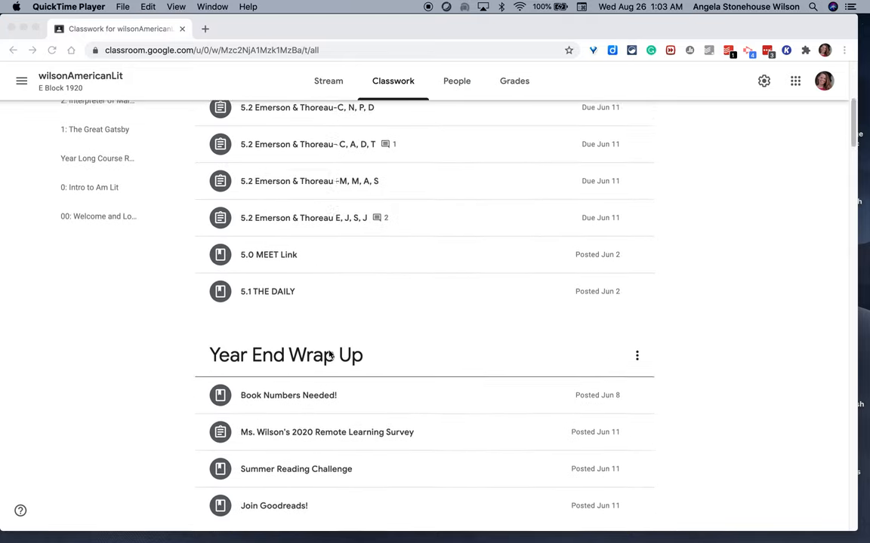
scroll("down", 3)
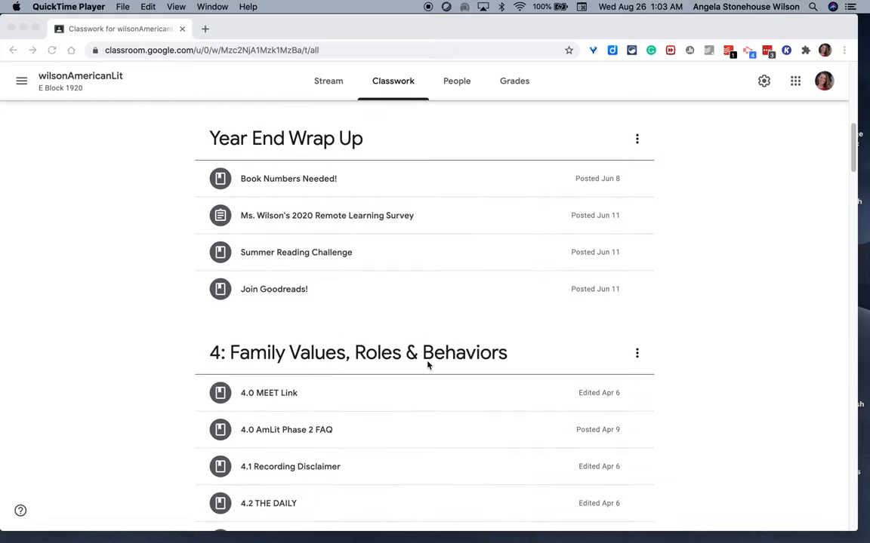
scroll("down", 3)
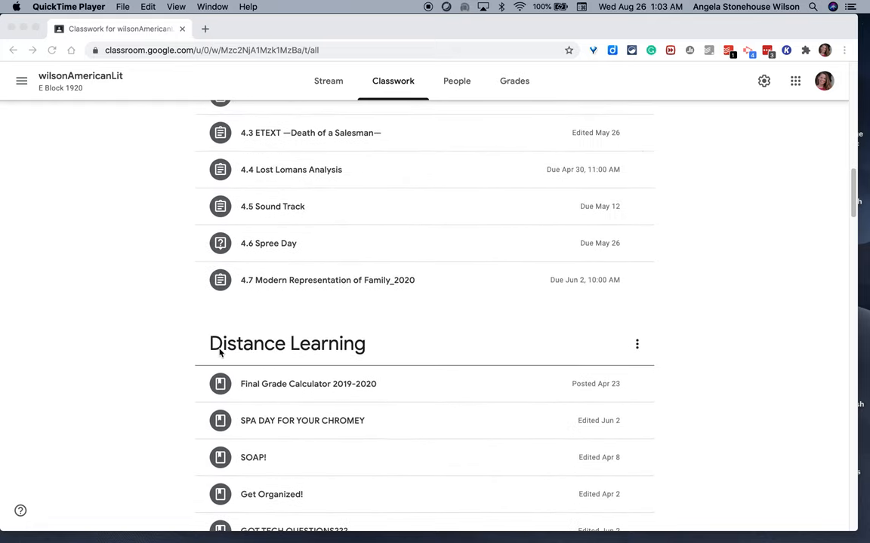
scroll("down", 3)
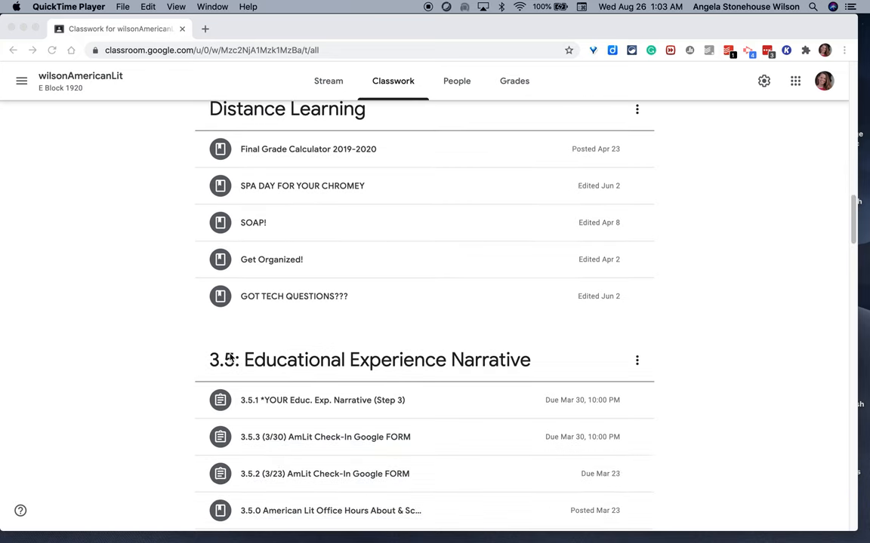
scroll("down", 3)
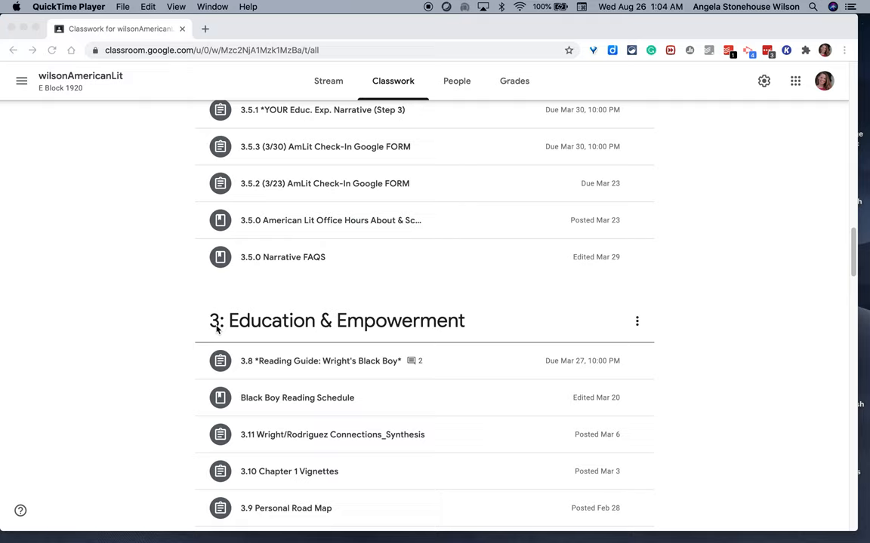
scroll("up", 3)
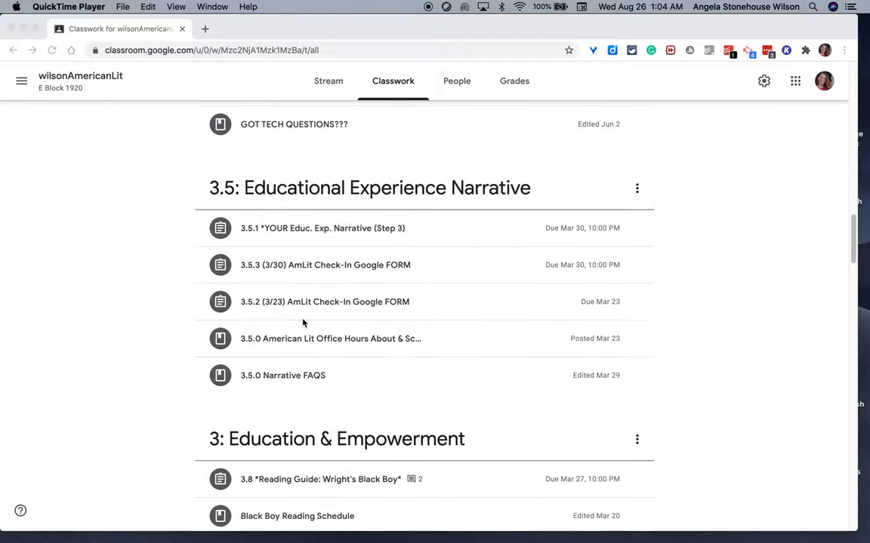
scroll("down", 3)
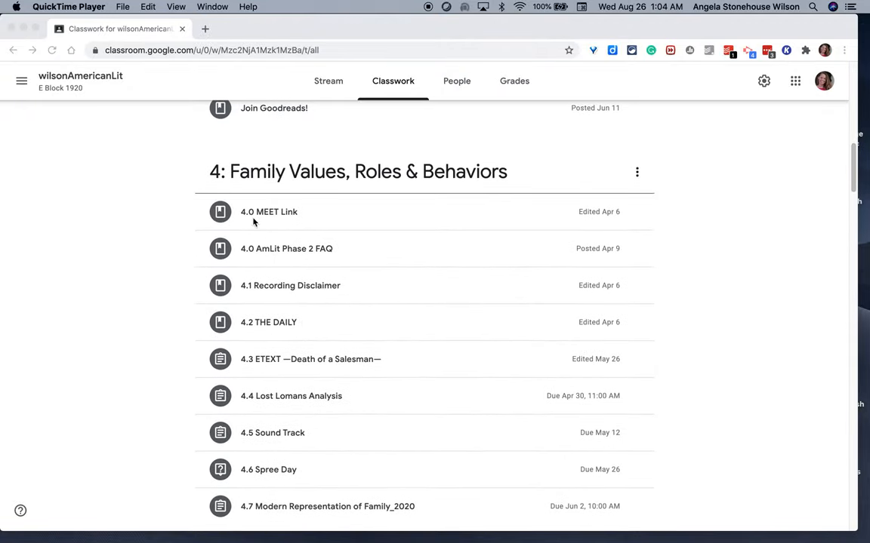
mouse_move(272, 224)
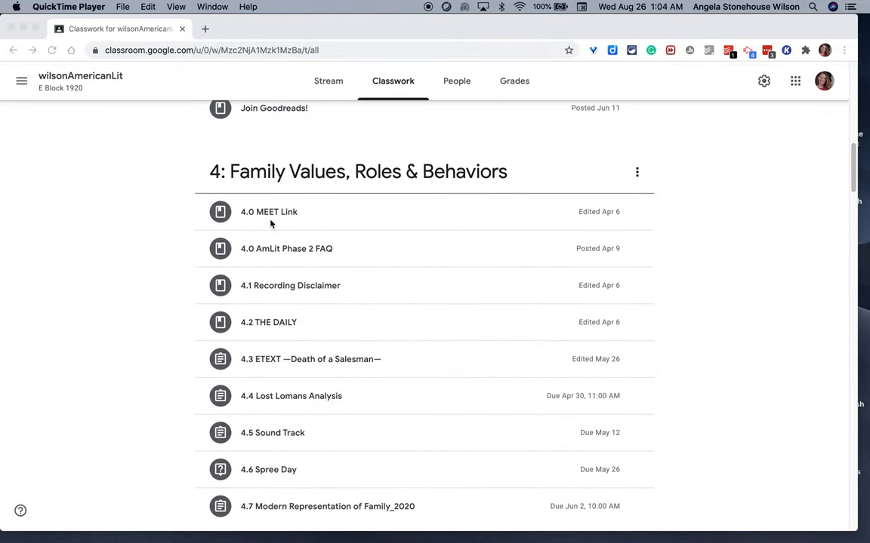
mouse_move(273, 354)
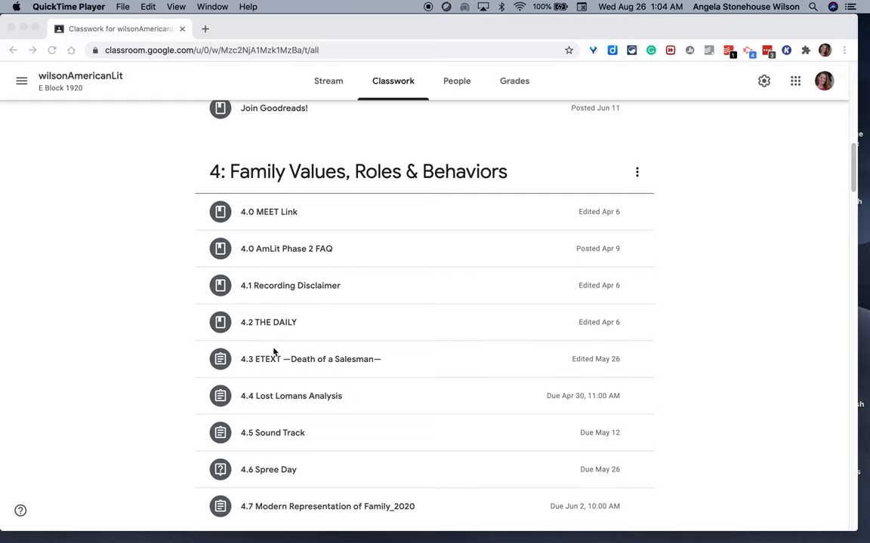
mouse_move(271, 480)
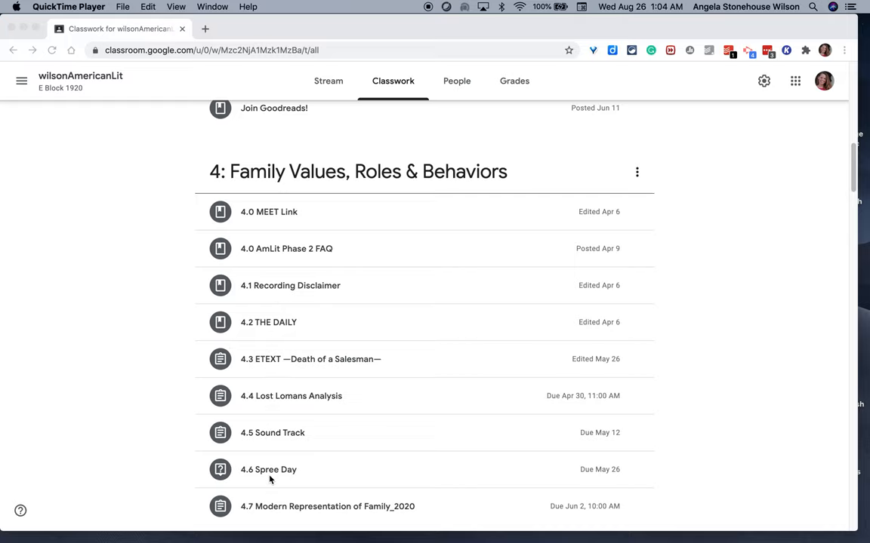
scroll("down", 3)
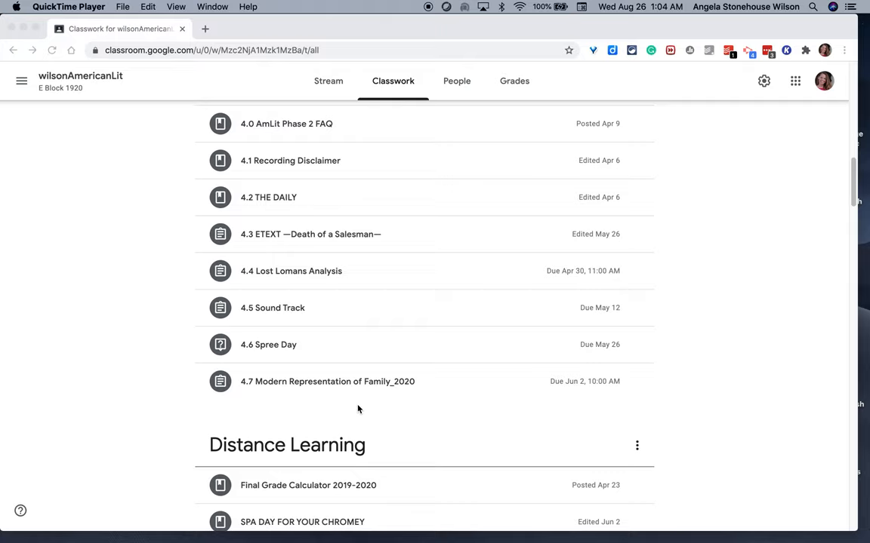
Scroll back up to The College Essay: Drafts and 5: Transcendentalism assignments.
scroll("up", 3)
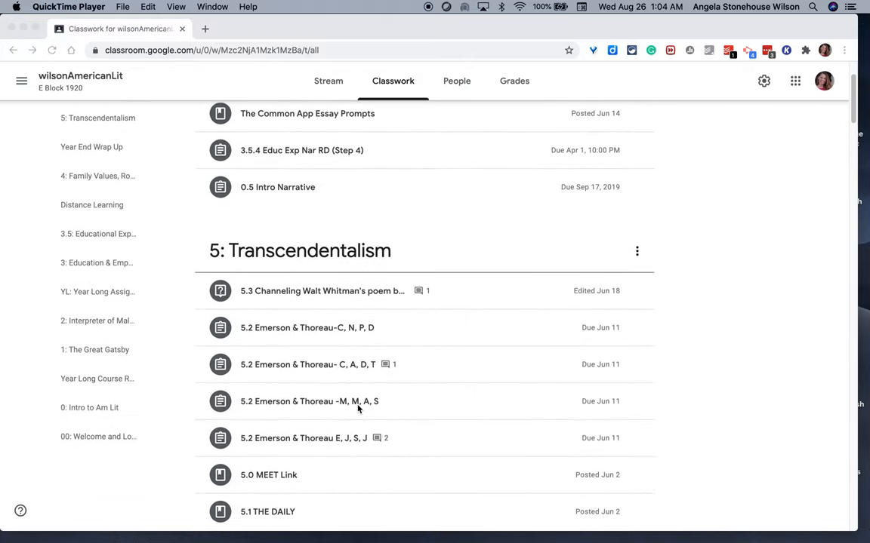
scroll("up", 3)
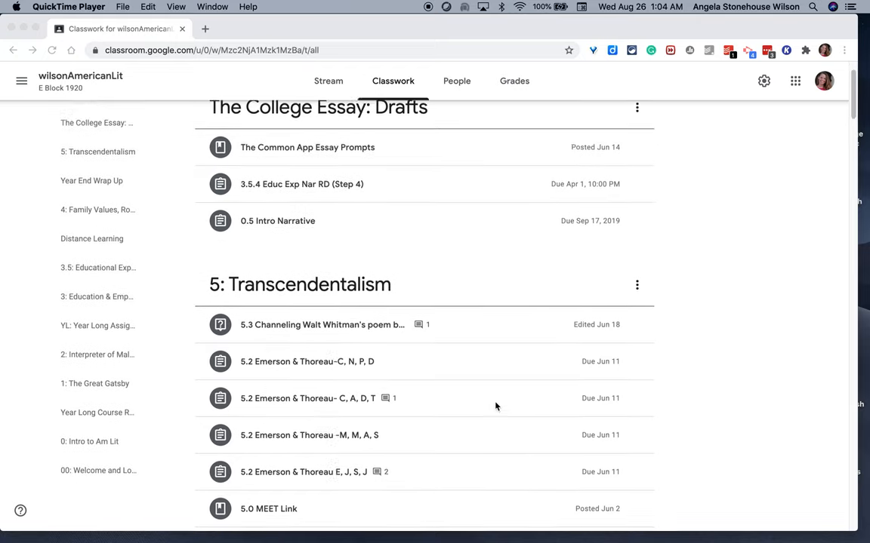
scroll("down", 3)
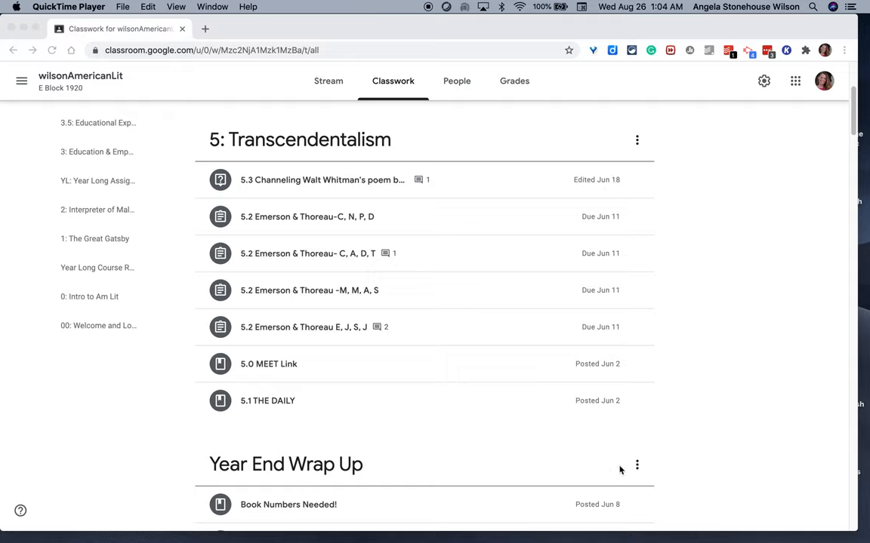
mouse_move(320, 248)
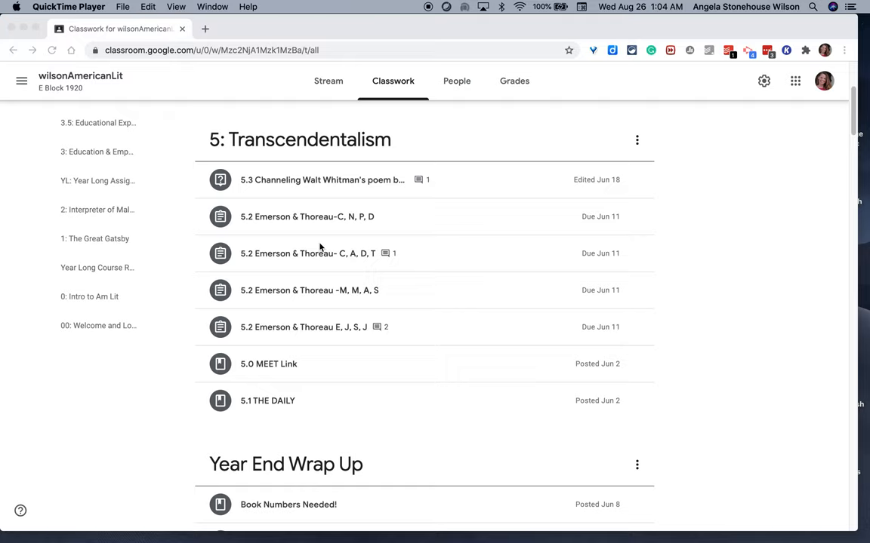
mouse_move(365, 81)
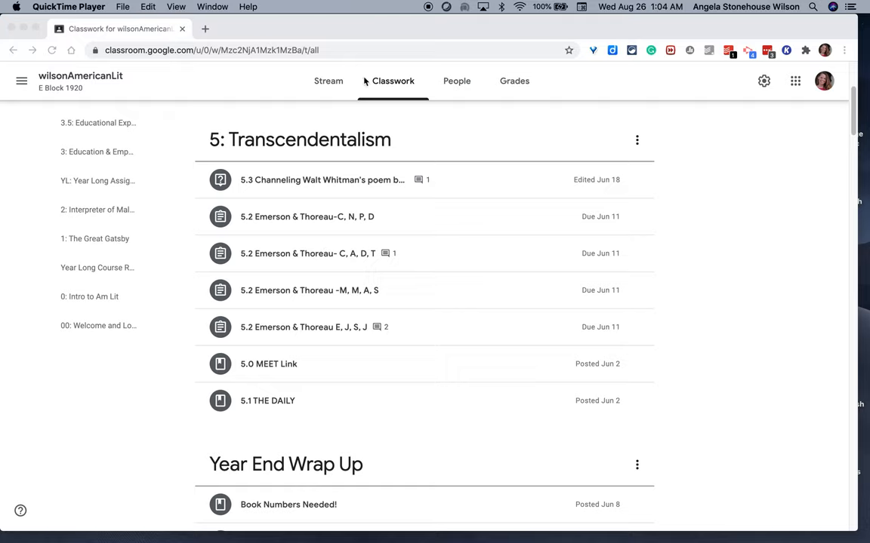
mouse_move(296, 165)
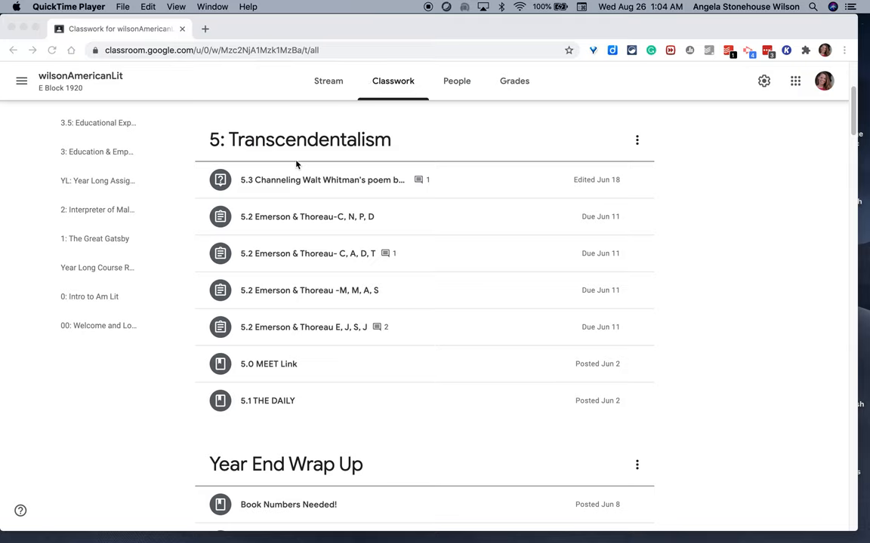
scroll("up", 3)
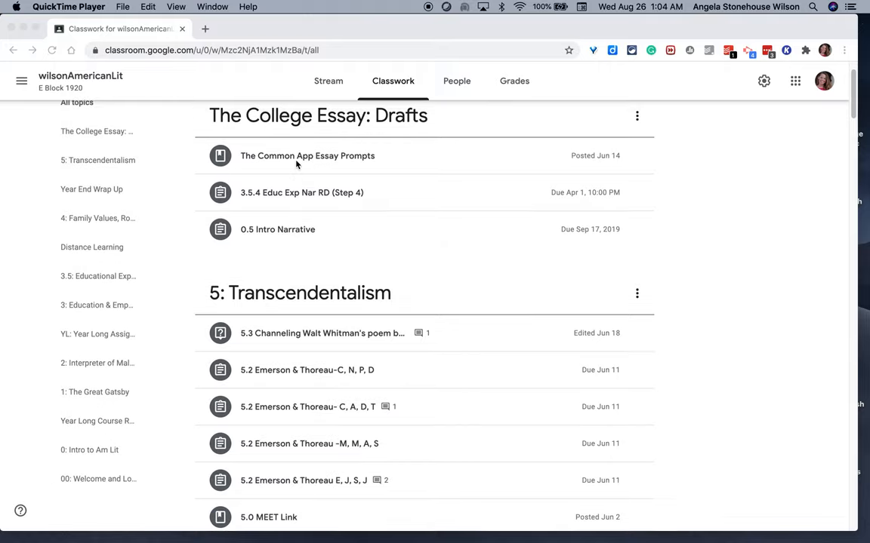
scroll("down", 3)
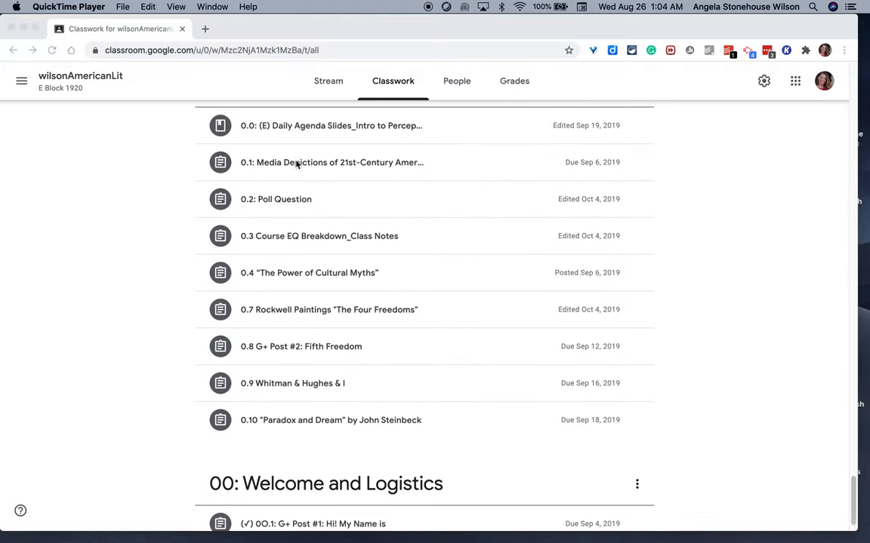
scroll("down", 3)
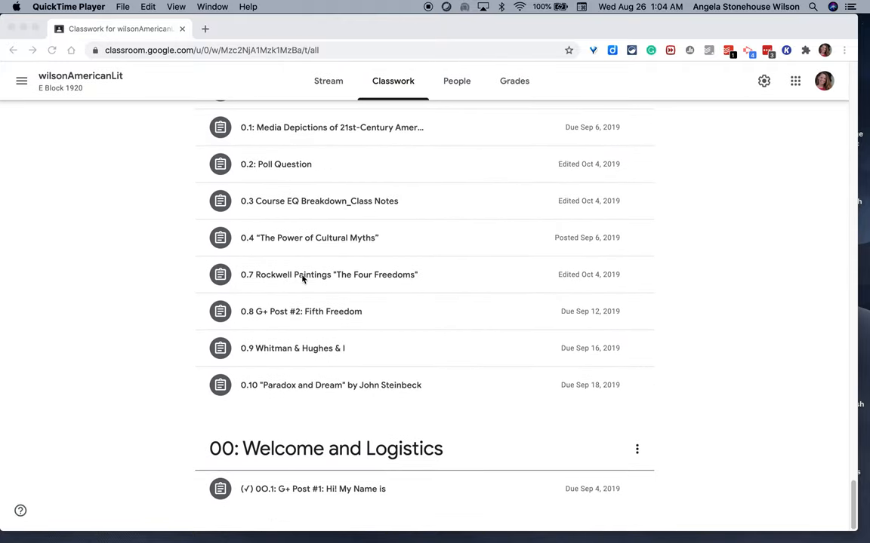
mouse_move(579, 344)
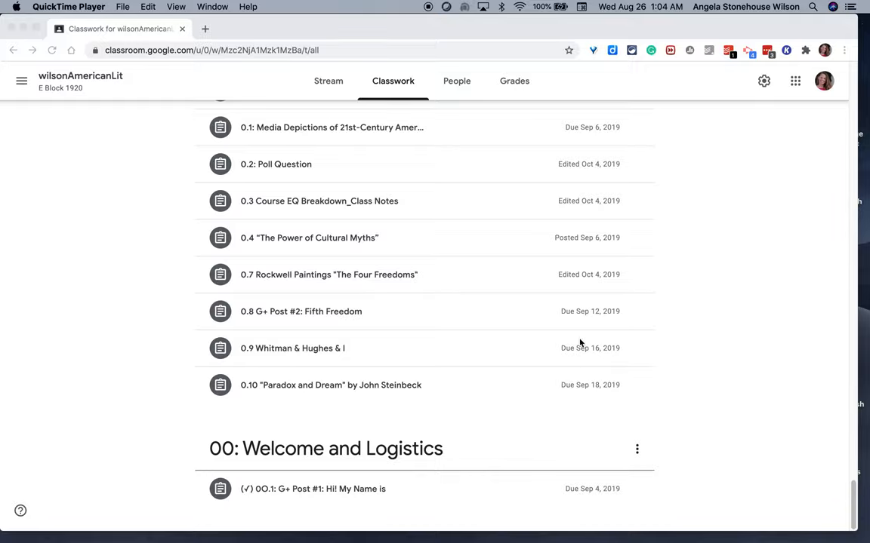
mouse_move(400, 369)
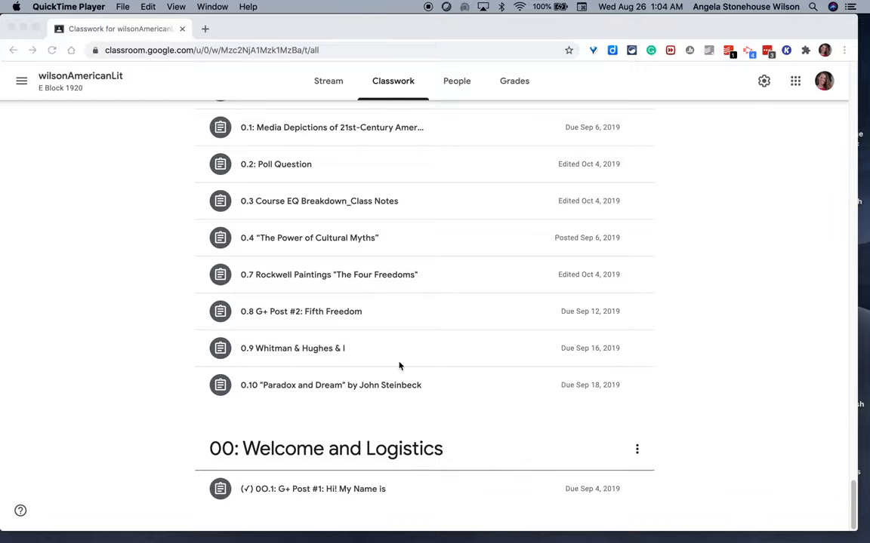
scroll("down", 3)
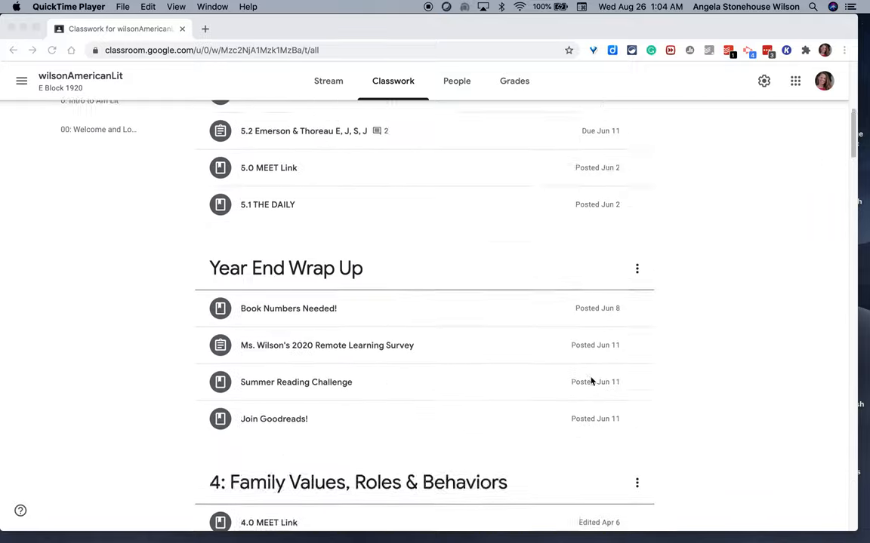
scroll("up", 3)
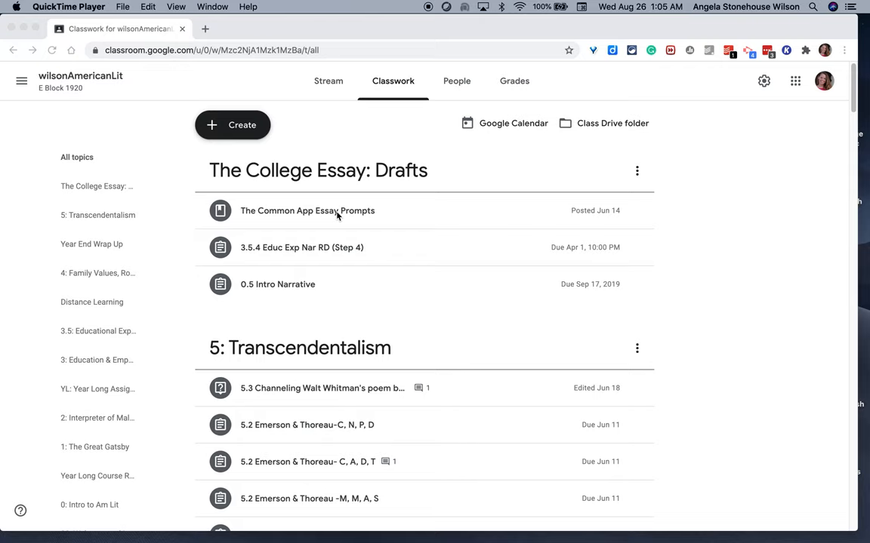
scroll("down", 3)
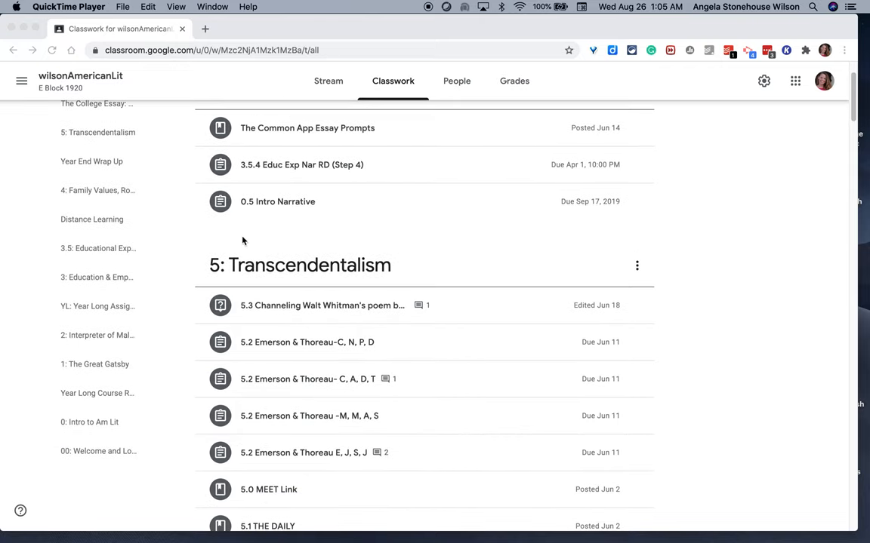
mouse_move(253, 273)
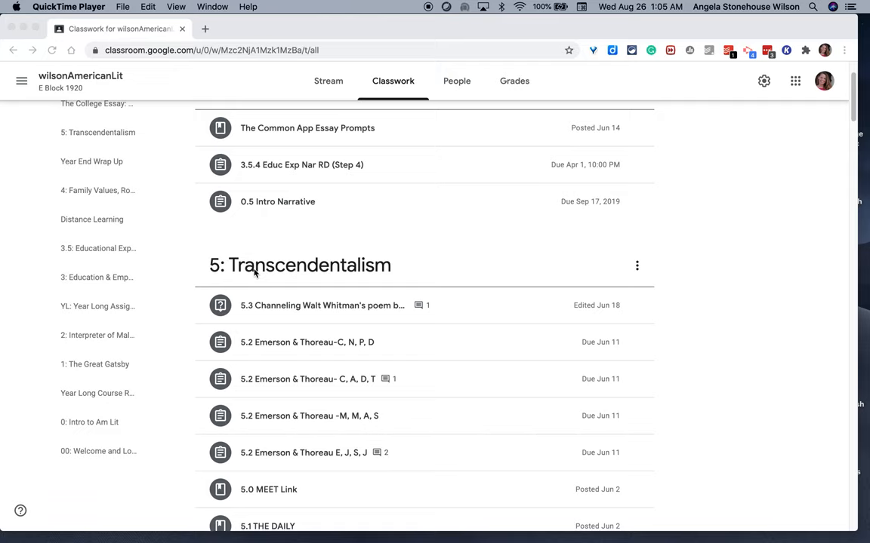
scroll("down", 3)
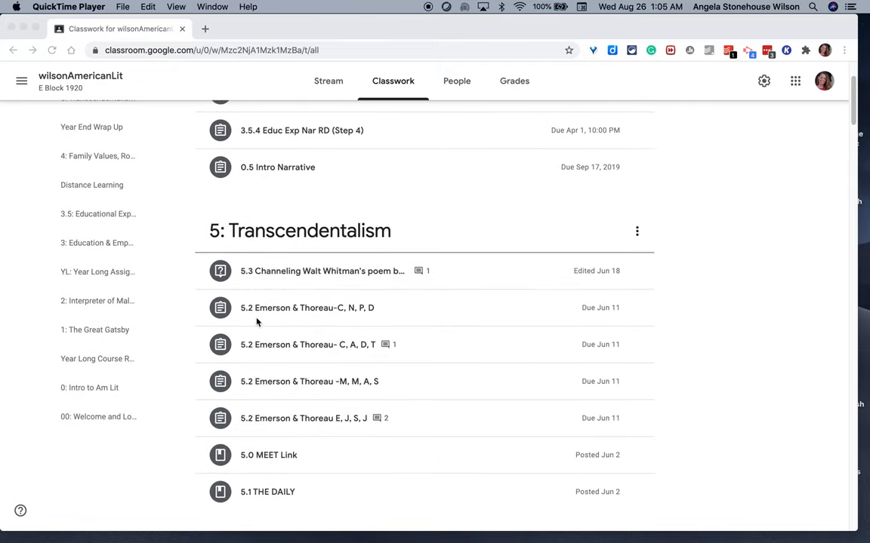
mouse_move(253, 492)
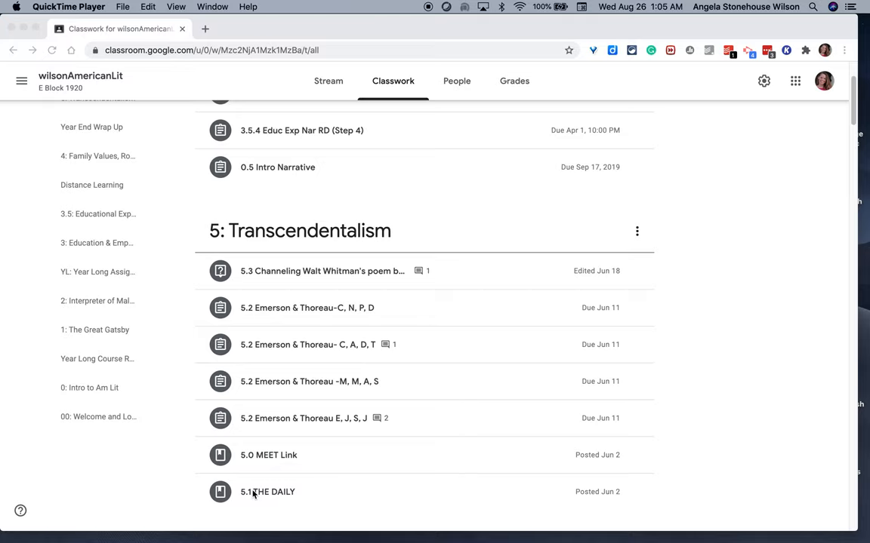
mouse_move(259, 313)
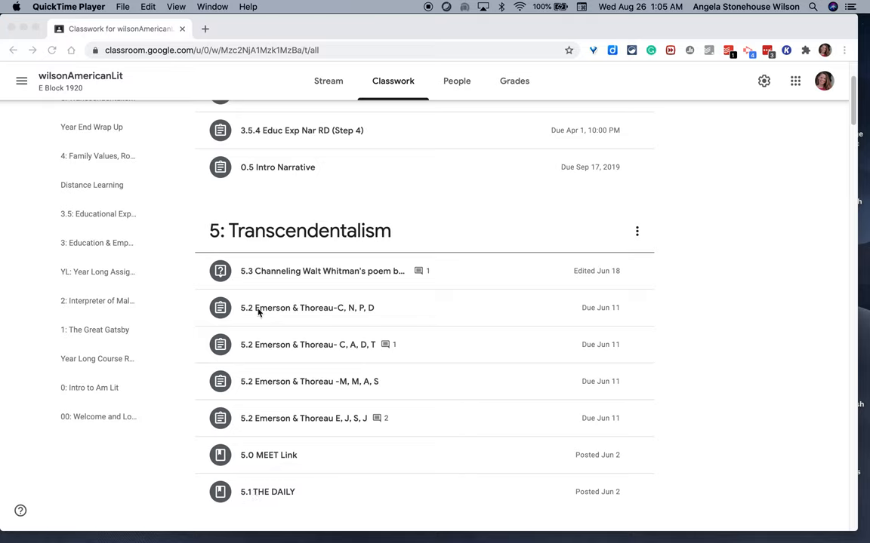
mouse_move(195, 507)
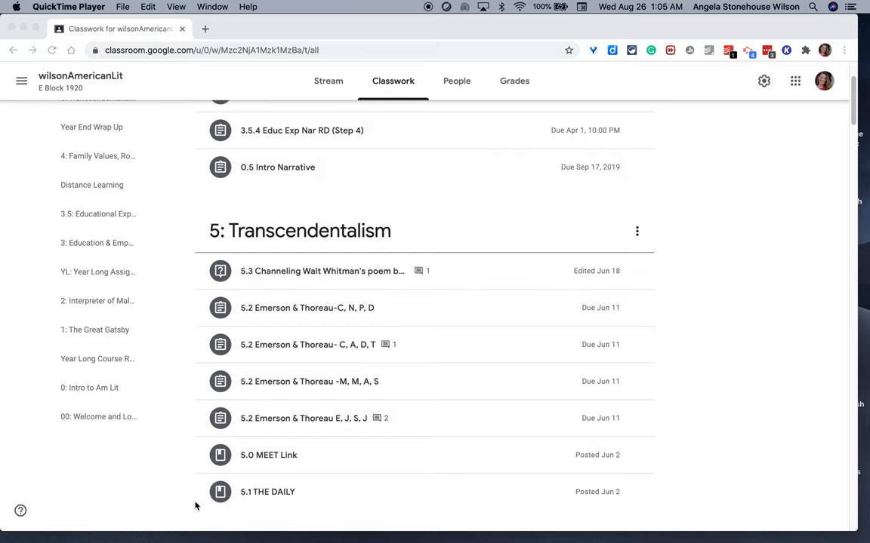
scroll("up", 3)
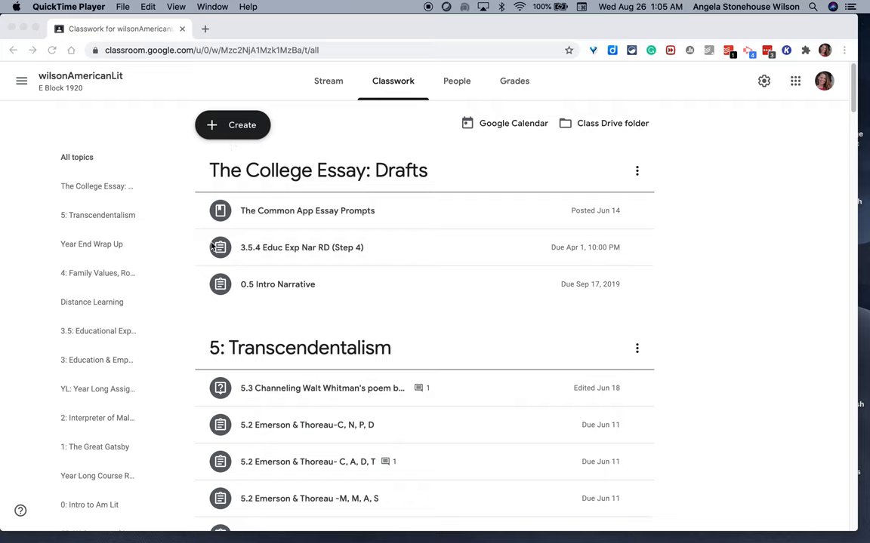
mouse_move(220, 211)
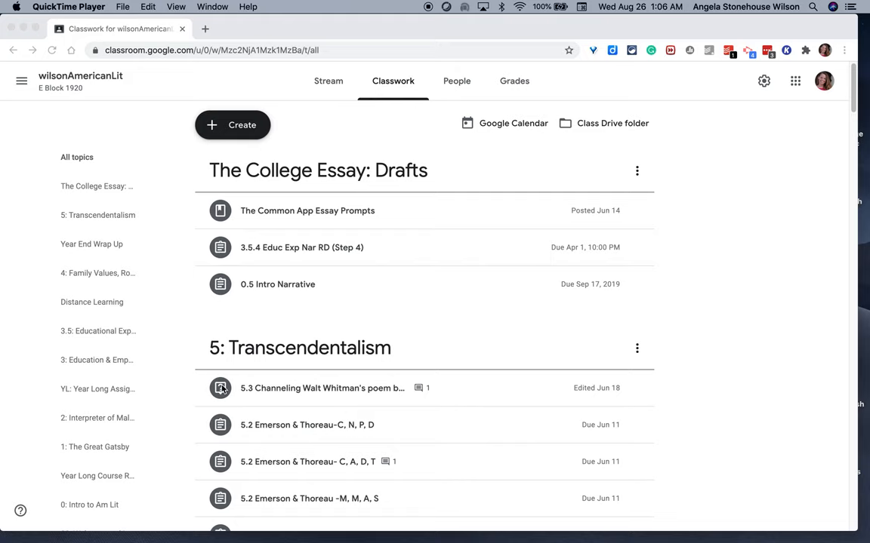
scroll("down", 3)
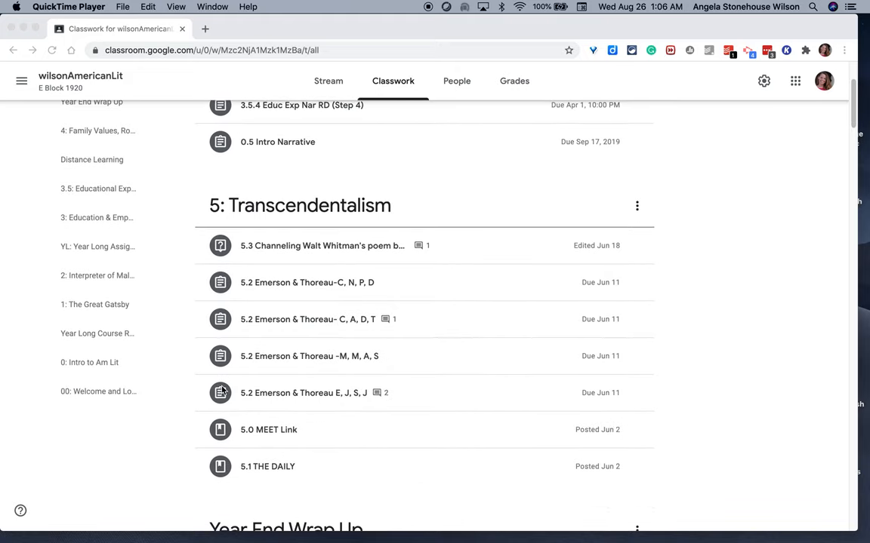
scroll("up", 3)
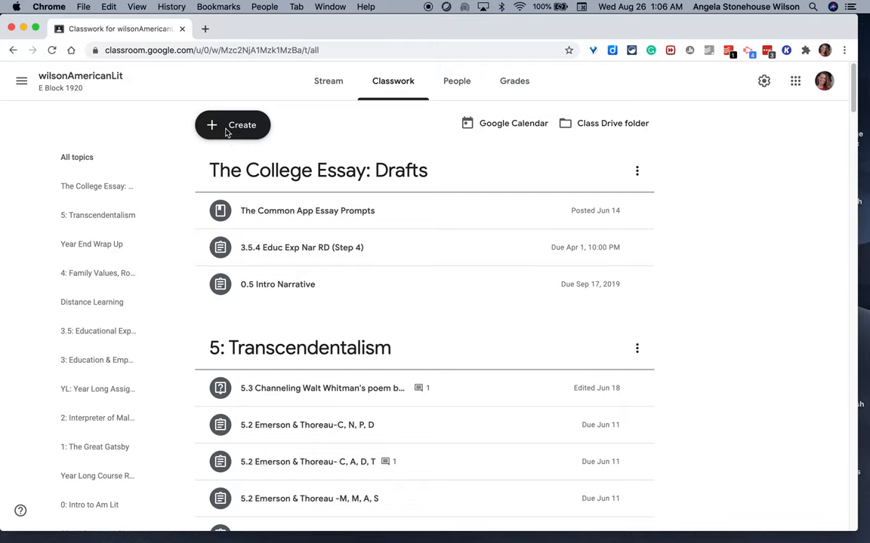
left_click(233, 124)
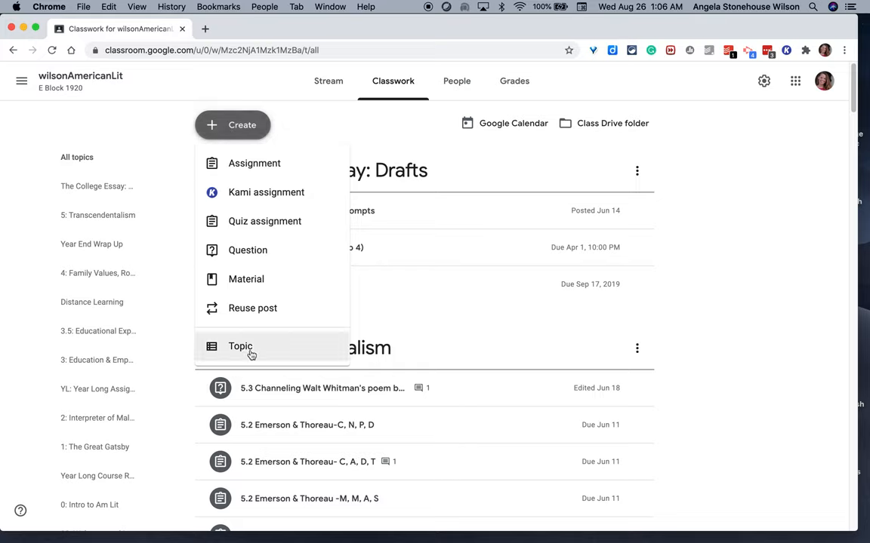
mouse_move(252, 312)
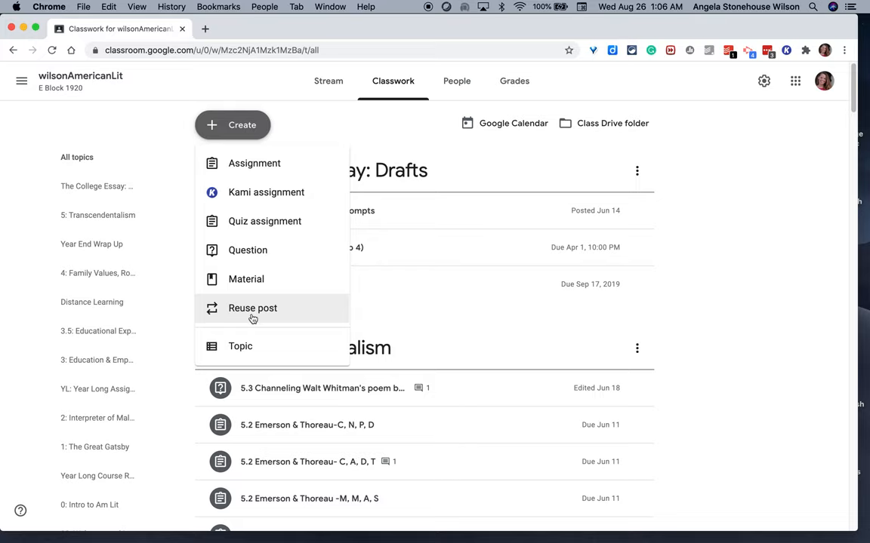
mouse_move(244, 278)
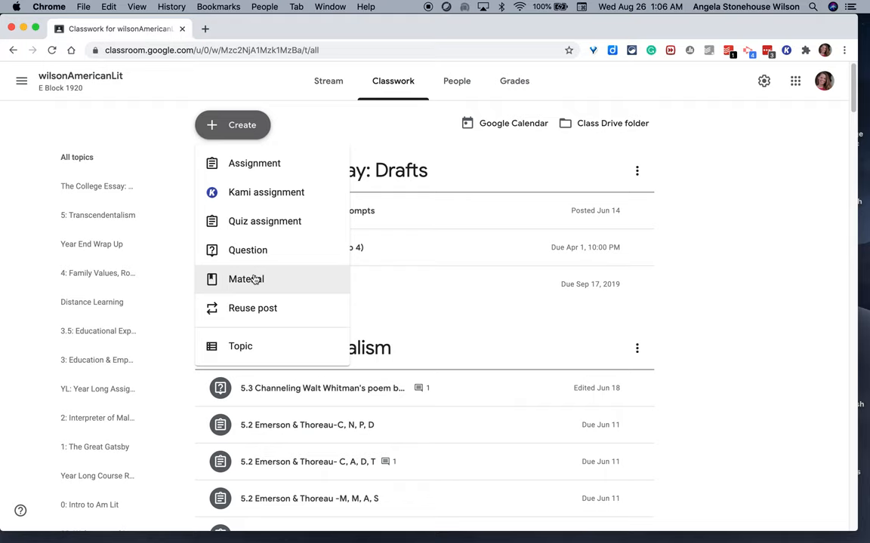
mouse_move(247, 250)
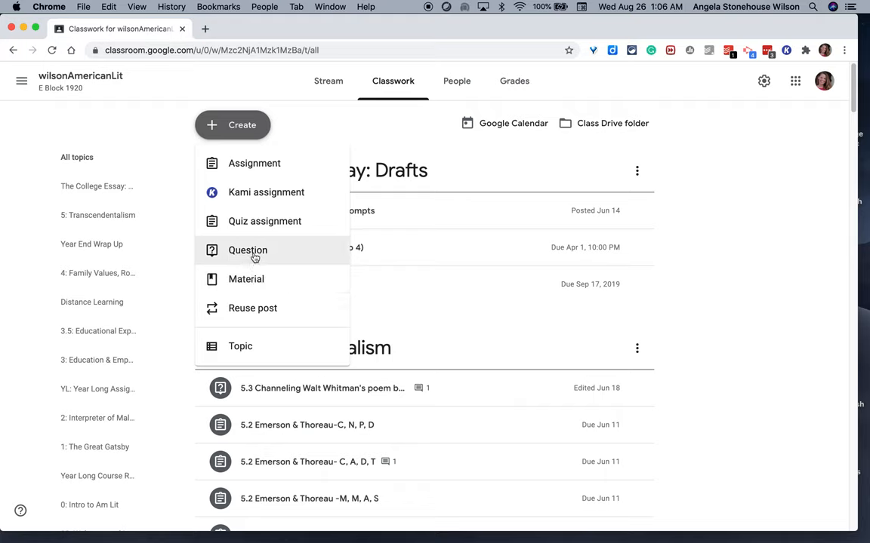
mouse_move(259, 230)
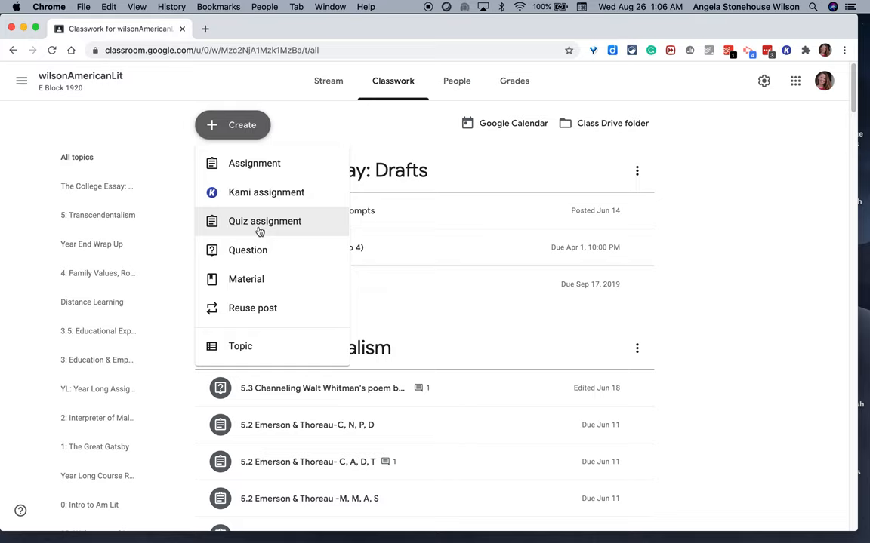
mouse_move(254, 163)
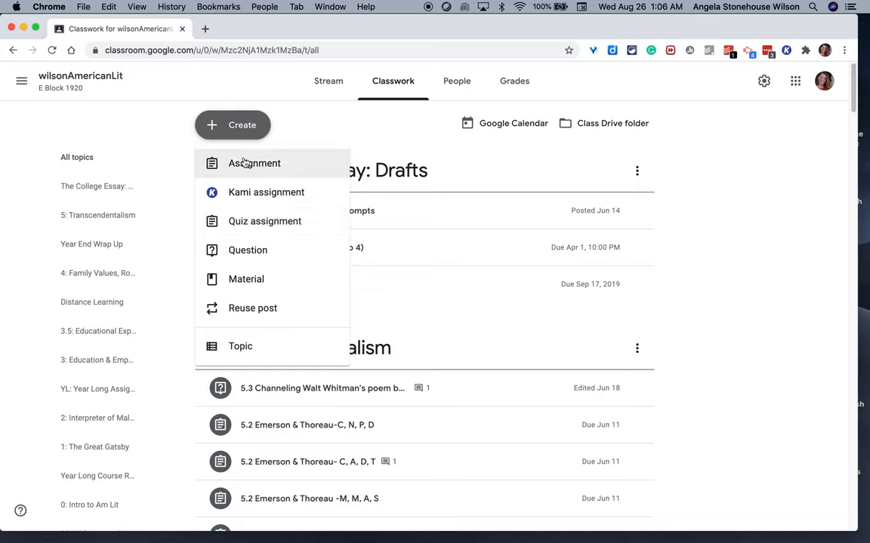
mouse_move(244, 169)
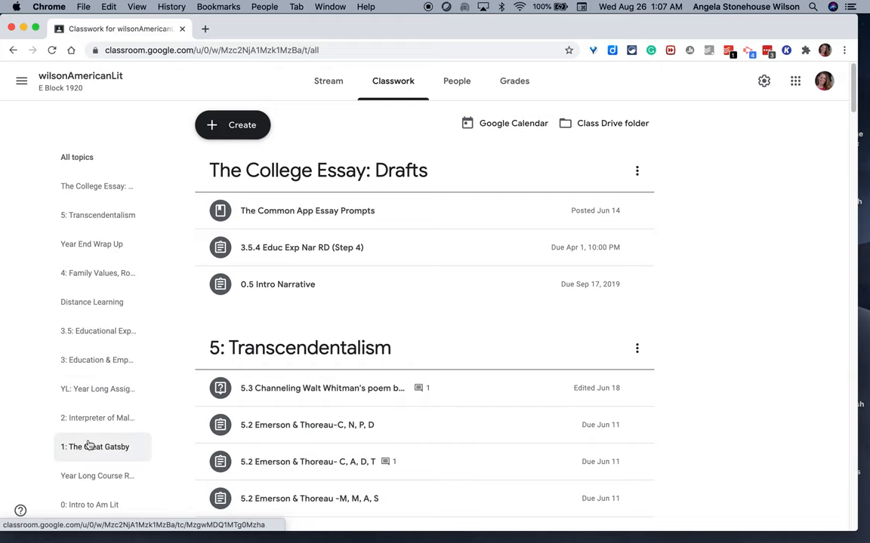
Filter Classwork to 1: The Great Gatsby and look through 1.12 Lit Assessment Practice and 1.11 Essay.
left_click(95, 447)
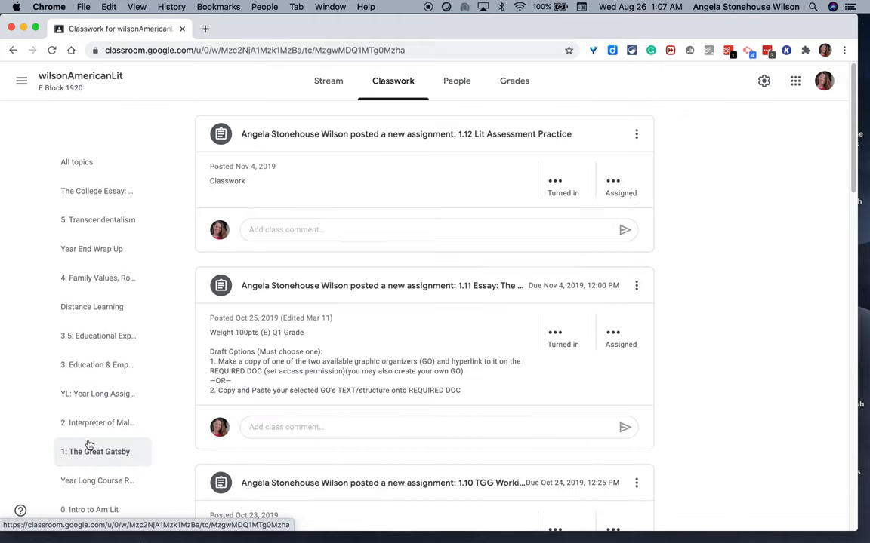
left_click(95, 452)
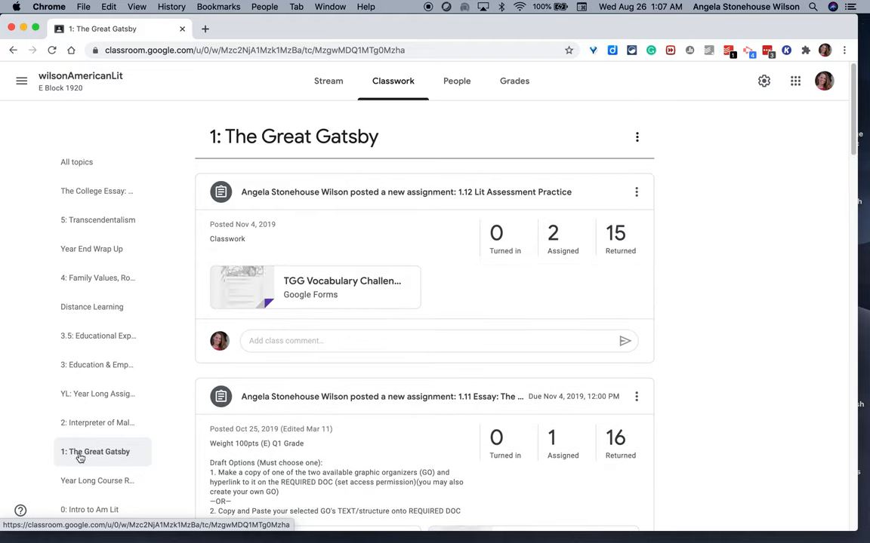
mouse_move(528, 200)
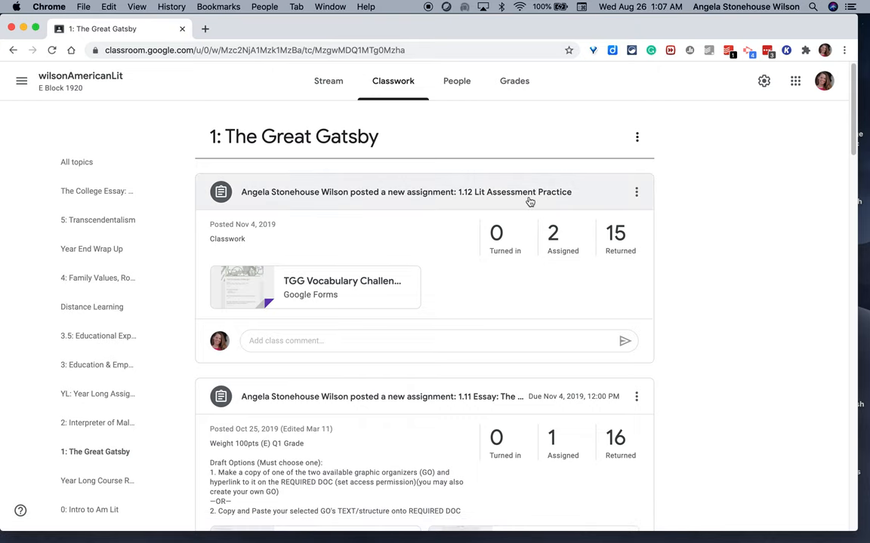
scroll("down", 3)
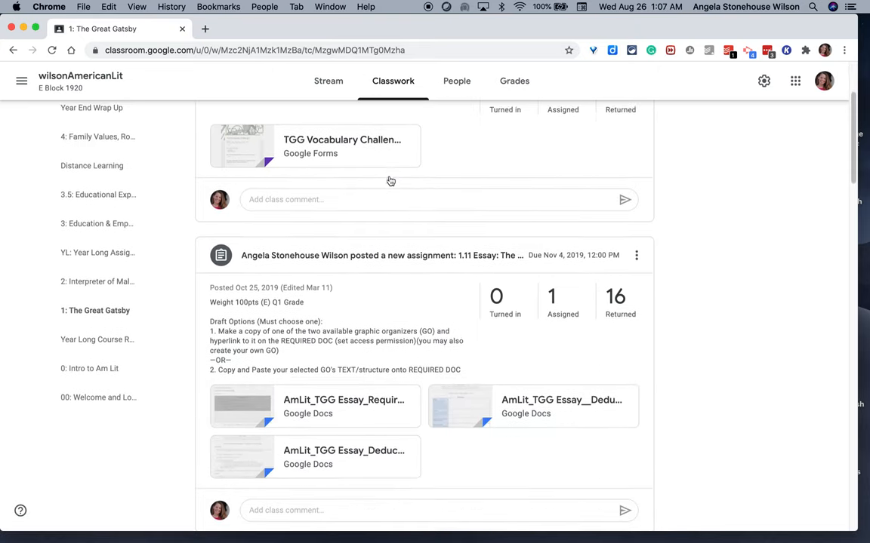
scroll("up", 3)
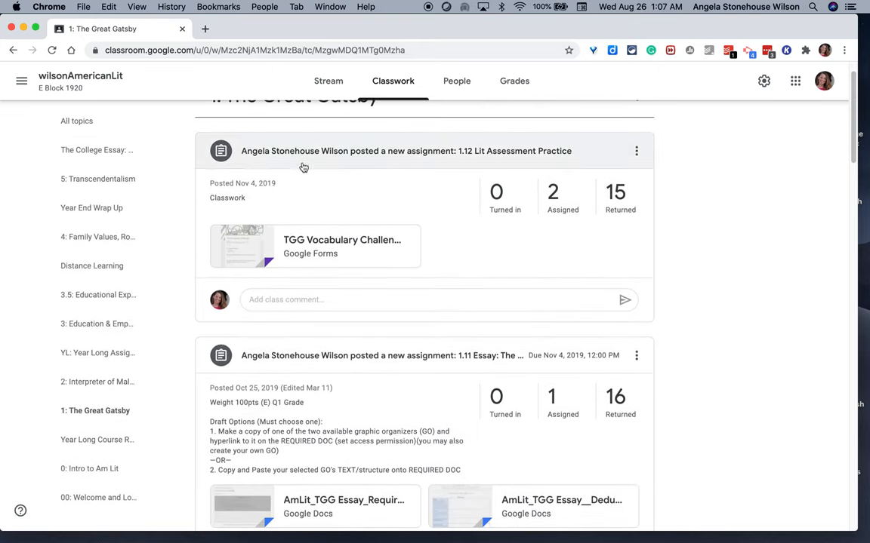
mouse_move(283, 160)
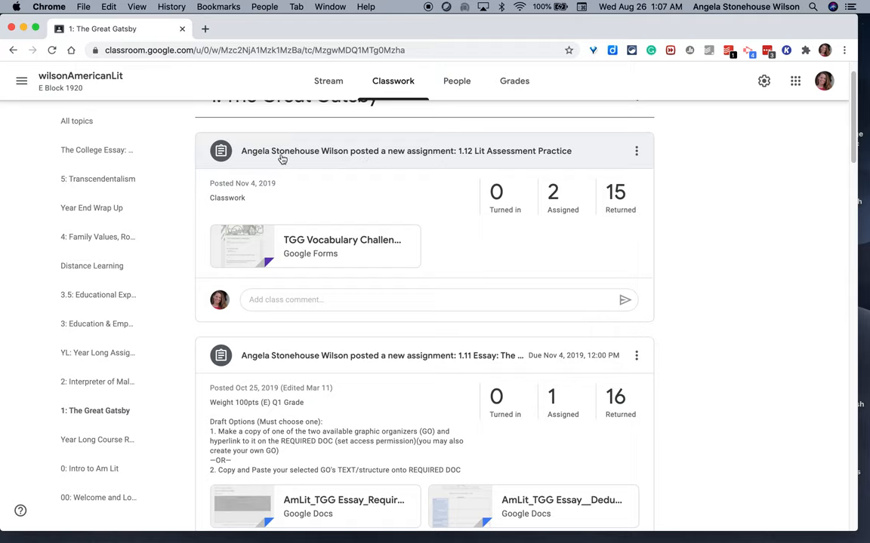
scroll("down", 3)
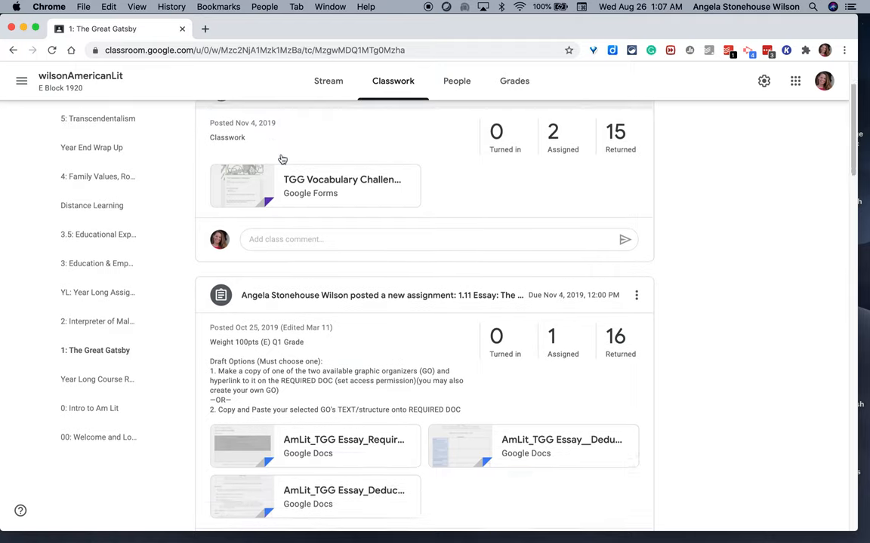
scroll("down", 3)
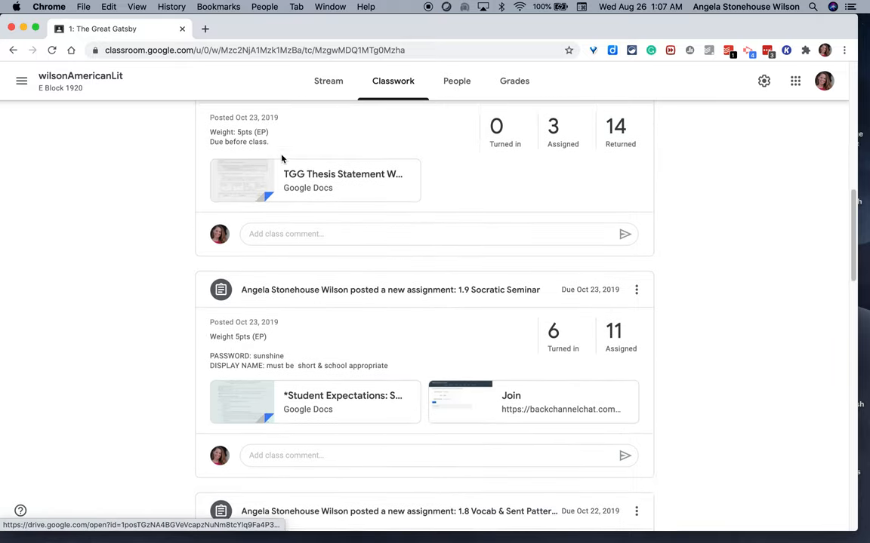
scroll("down", 3)
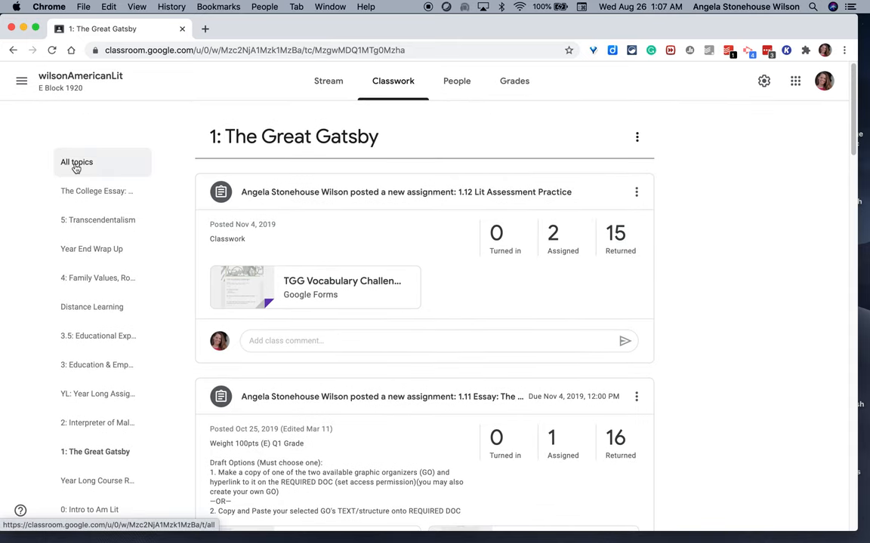
Return to all topics, expand 0.5 Intro Narrative and show its Edit, Delete and Copy link options.
left_click(75, 161)
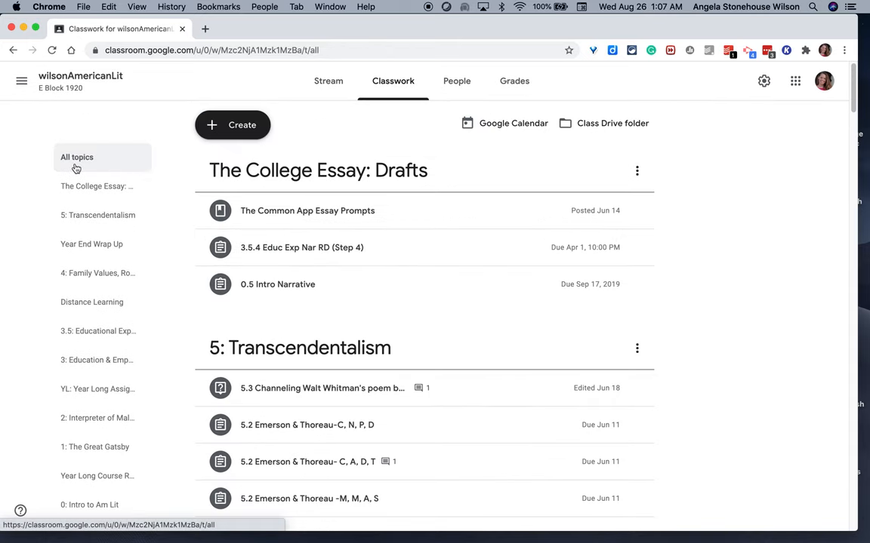
mouse_move(302, 284)
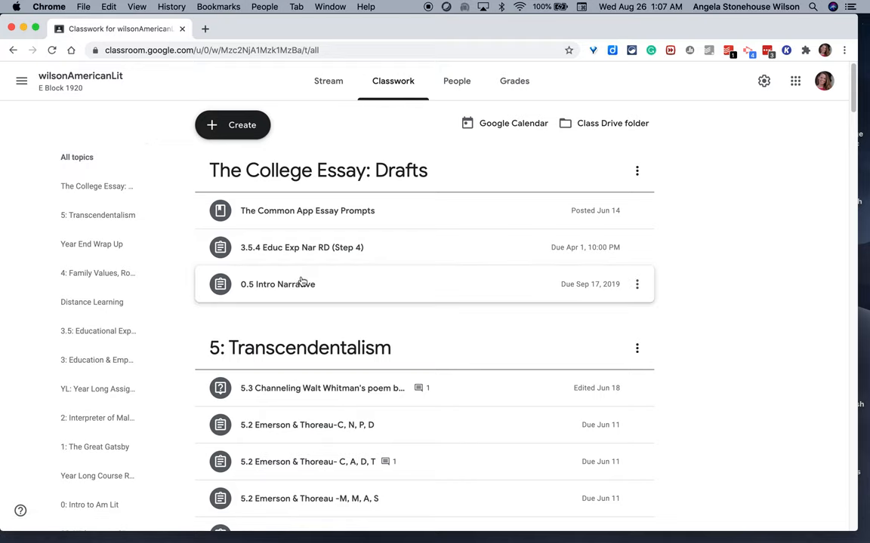
left_click(278, 284)
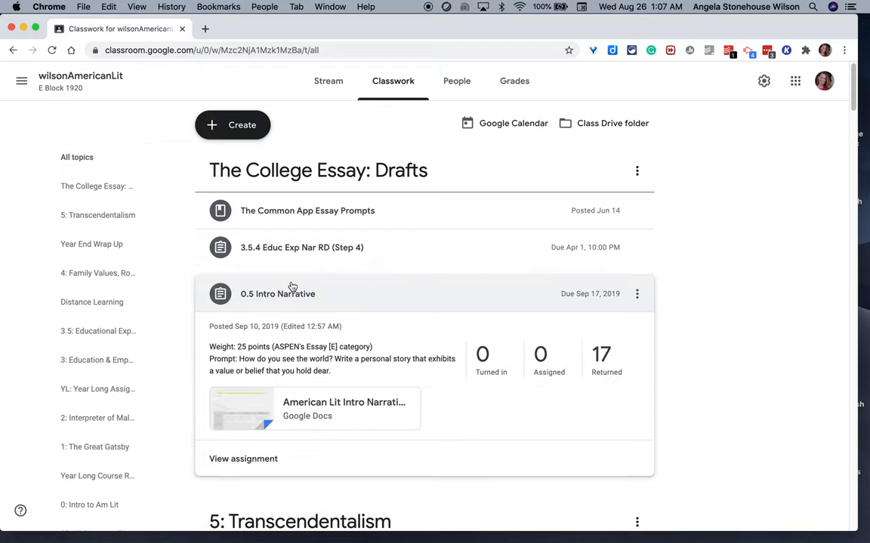
mouse_move(221, 344)
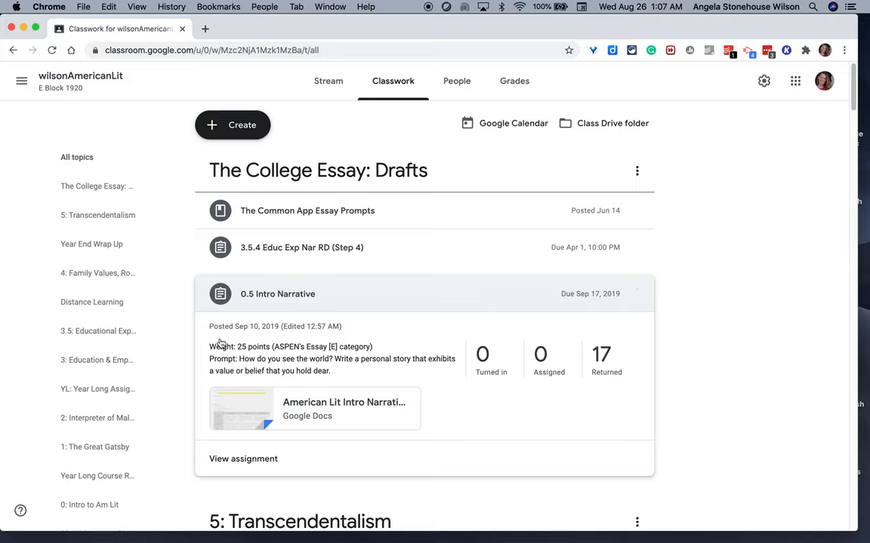
mouse_move(249, 332)
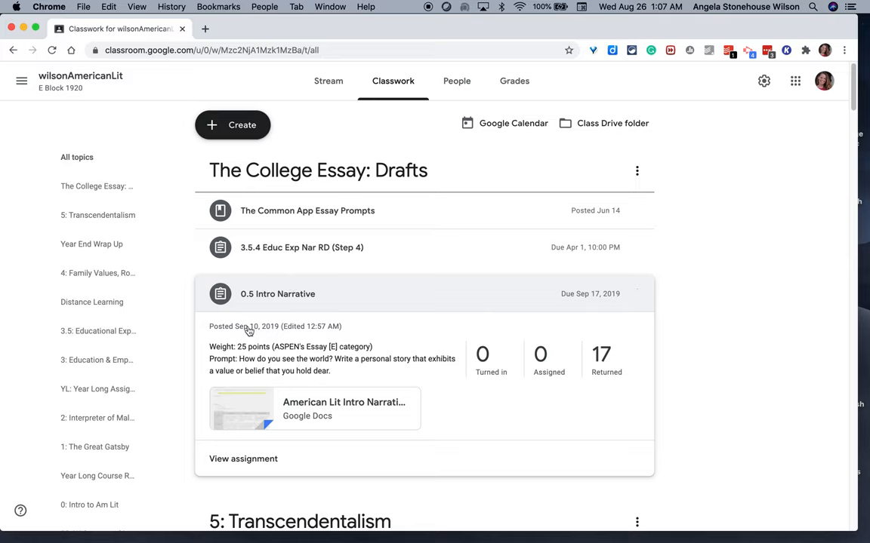
mouse_move(238, 380)
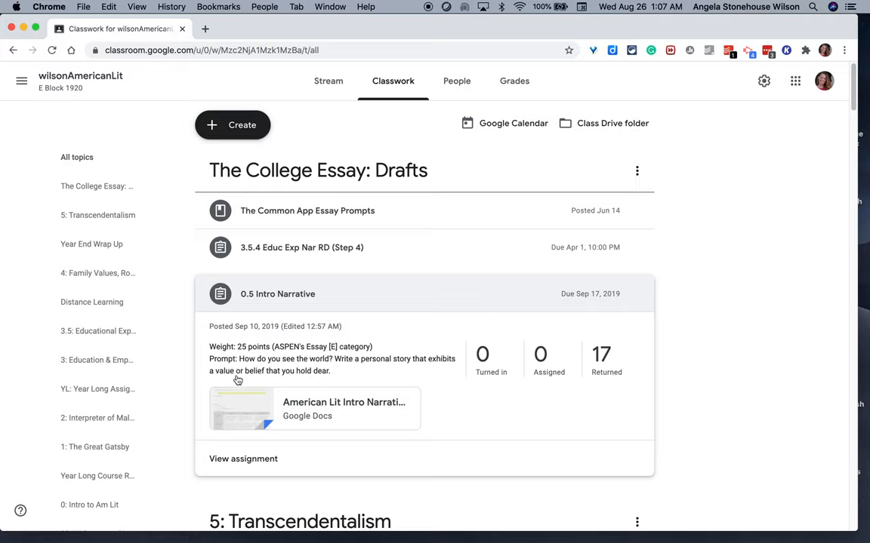
mouse_move(223, 326)
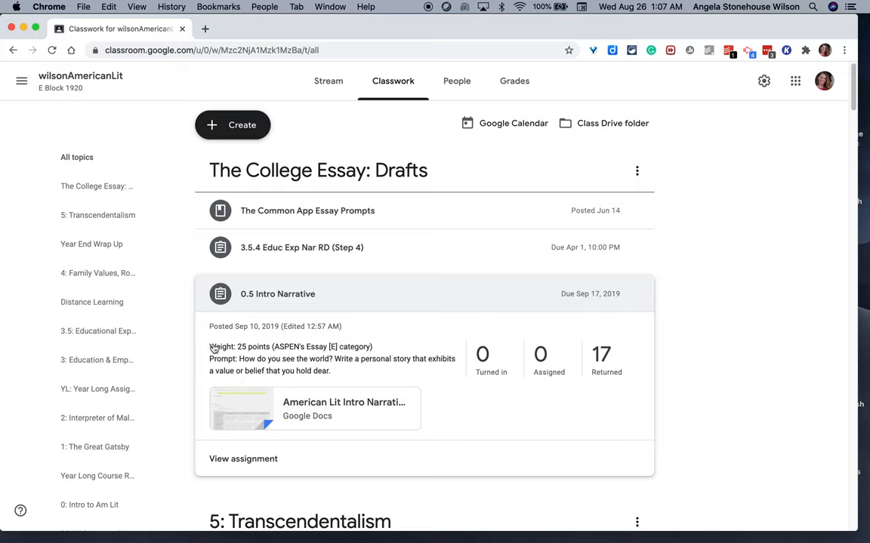
mouse_move(220, 348)
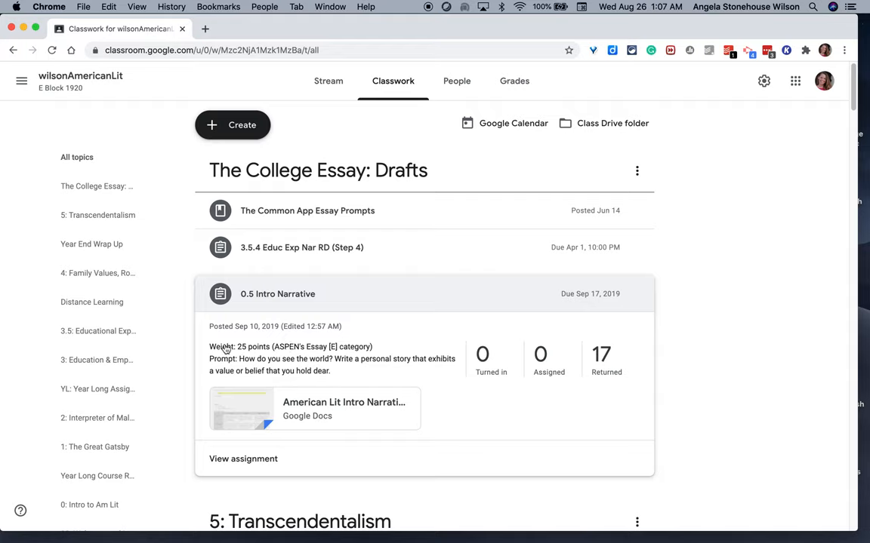
mouse_move(221, 367)
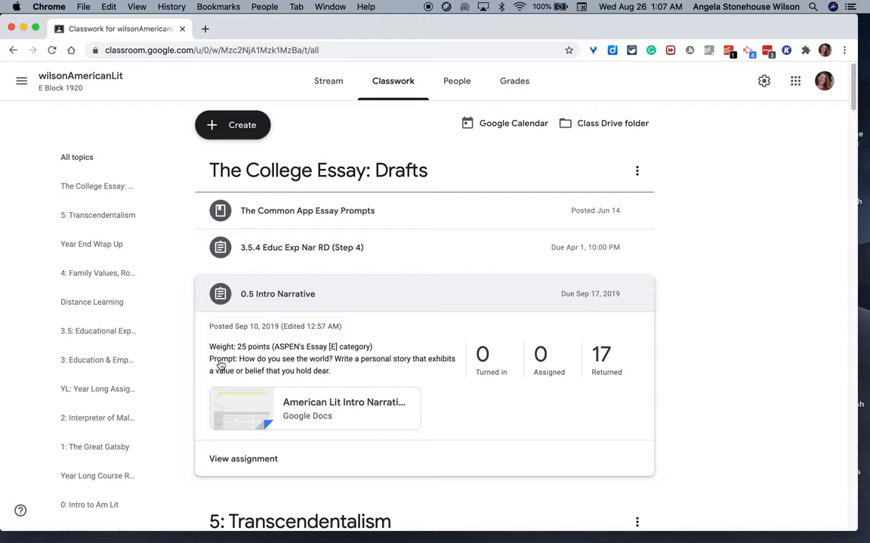
mouse_move(652, 299)
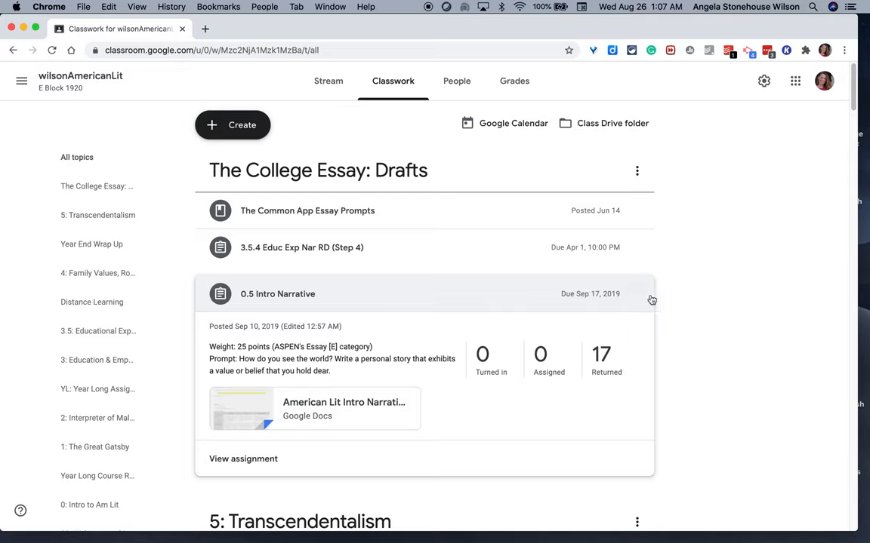
left_click(638, 293)
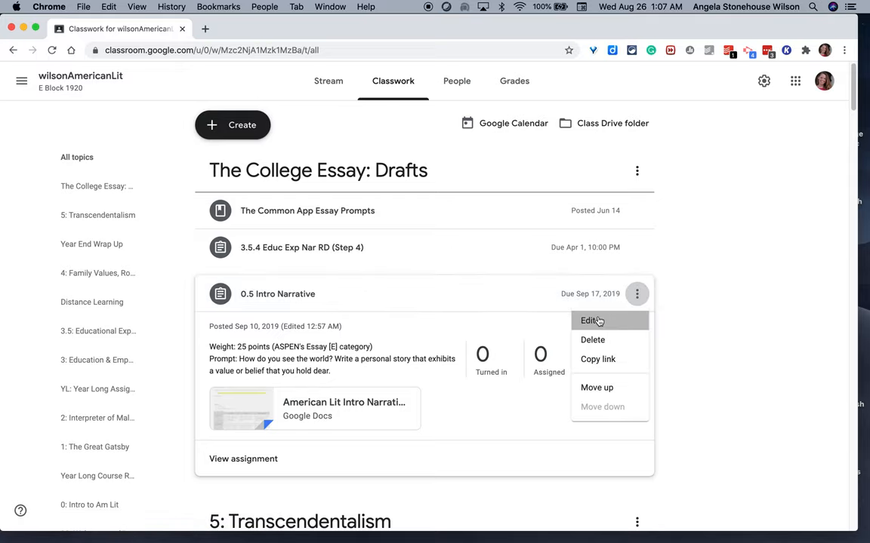
left_click(589, 320)
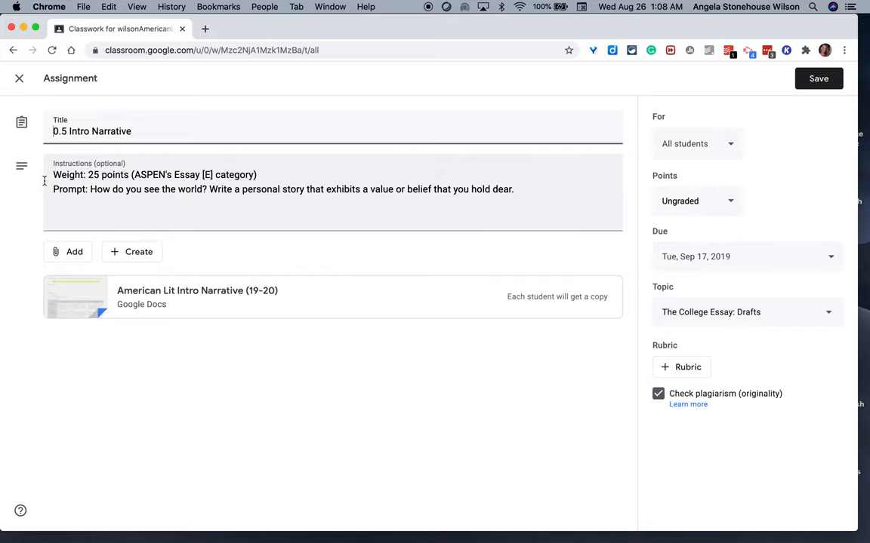
triple_click(154, 175)
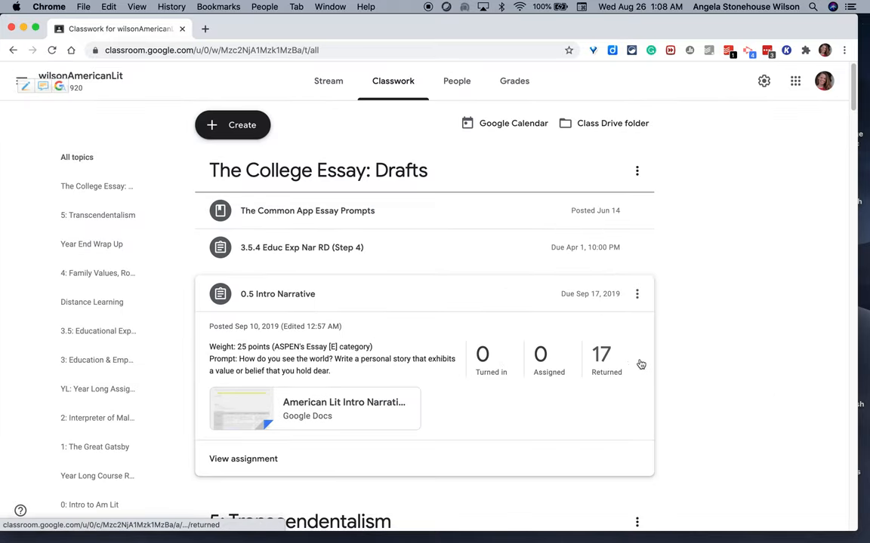
mouse_move(243, 459)
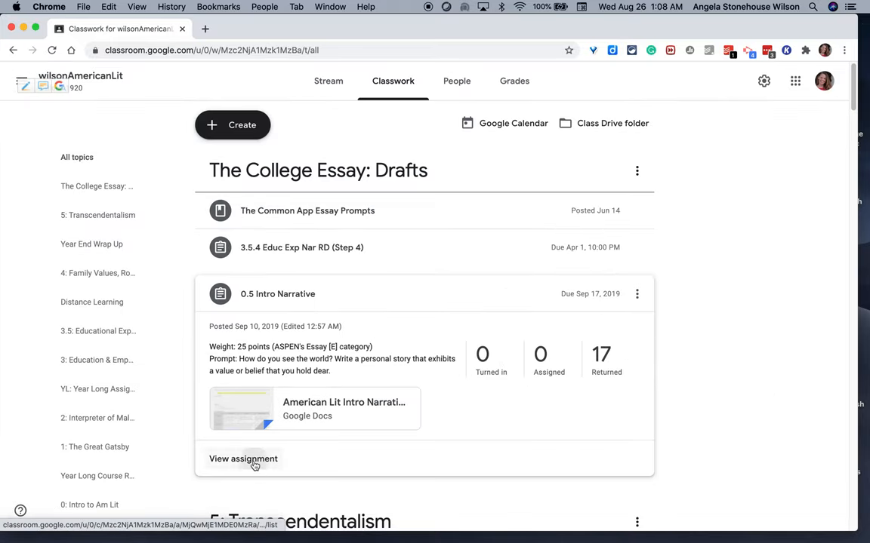
View the 0.5 Intro Narrative student work page with its 17 returned submissions.
left_click(243, 458)
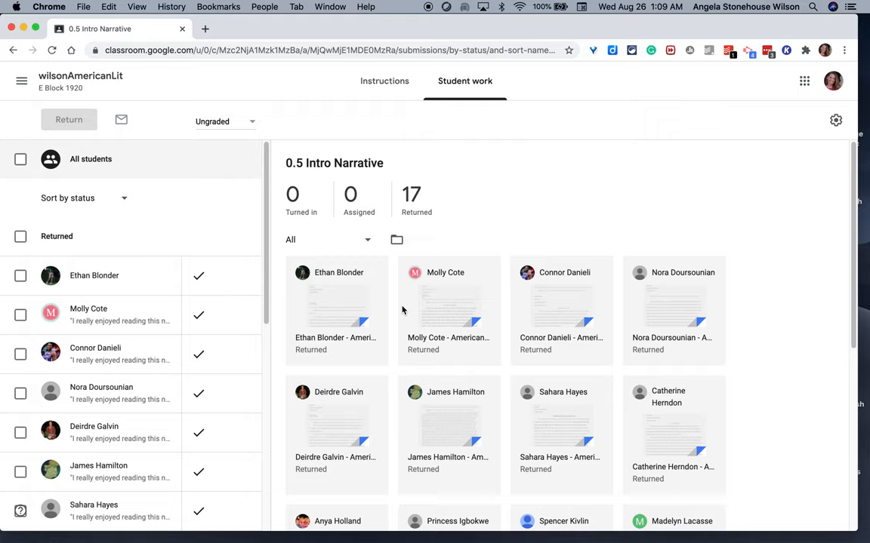
Check the Instructions tab, go back to wilsonAmericanLit's Classwork, then bring up the list of all classes.
left_click(384, 81)
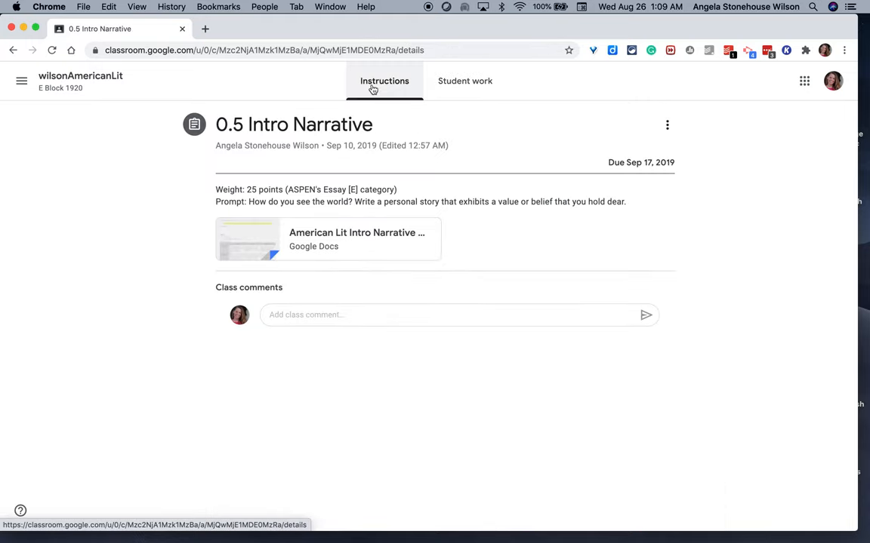
mouse_move(332, 147)
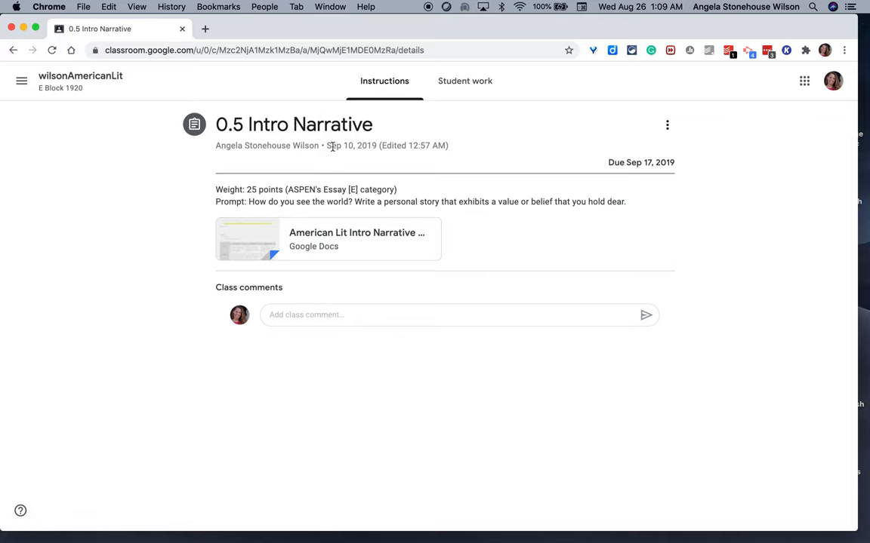
mouse_move(81, 76)
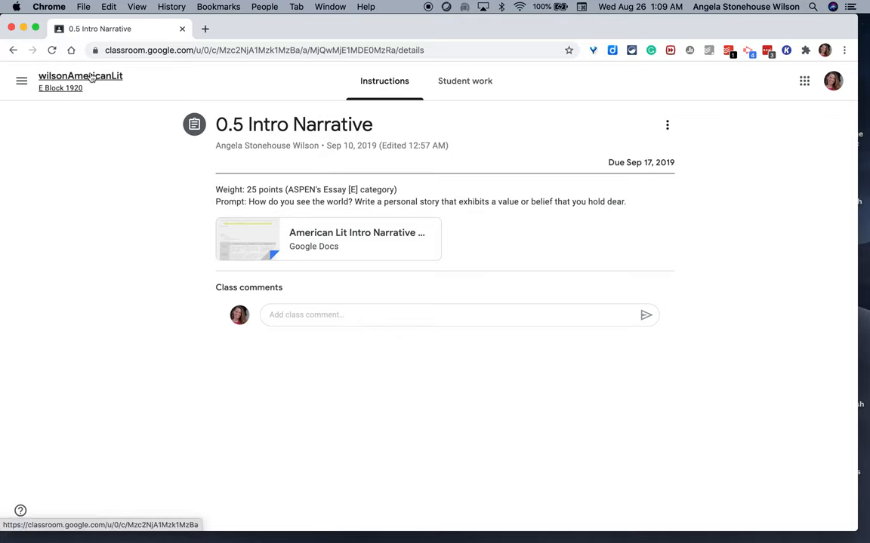
left_click(80, 81)
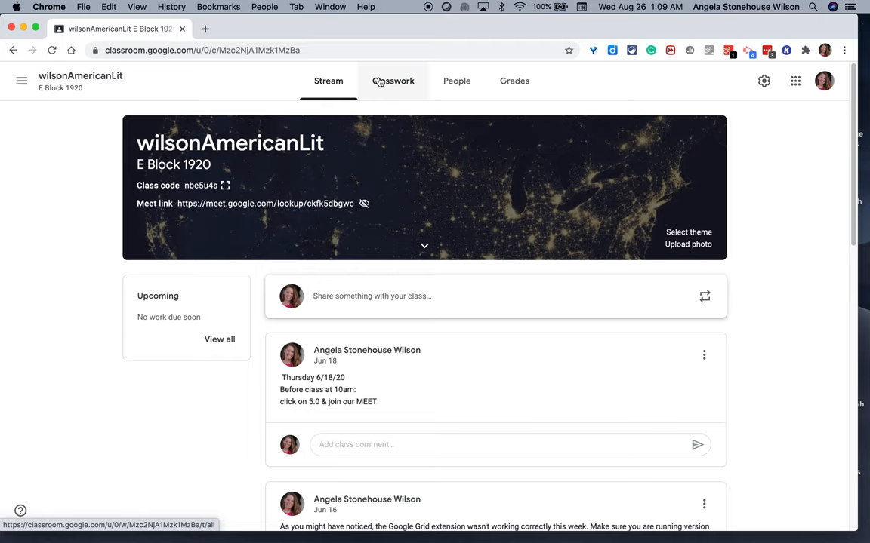
left_click(393, 82)
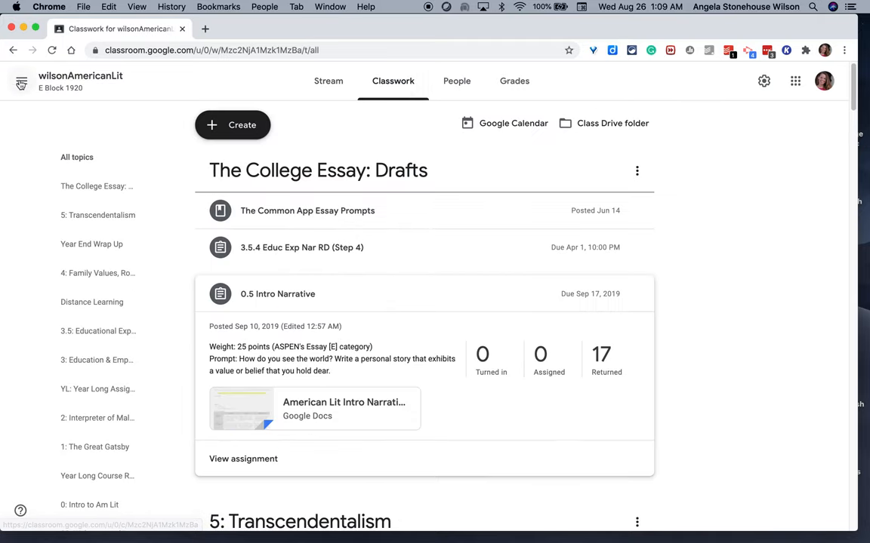
left_click(21, 84)
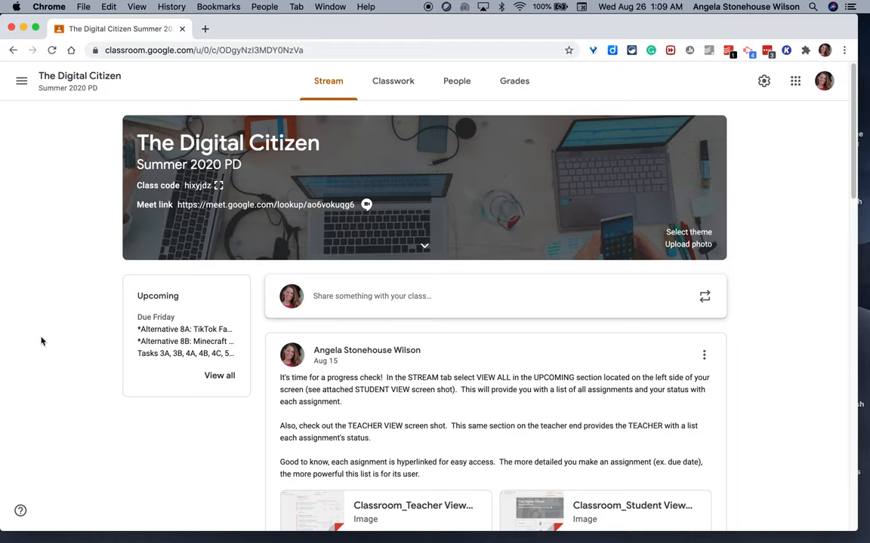
mouse_move(250, 399)
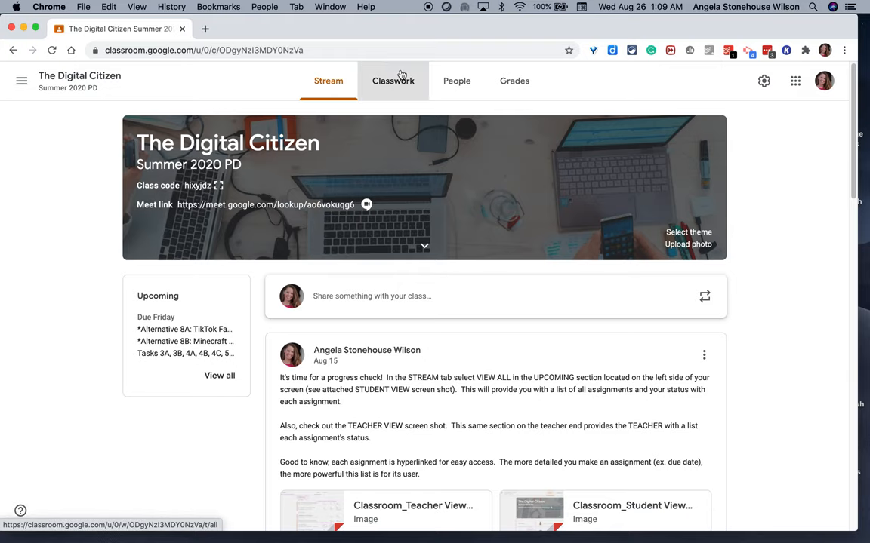
Show The Digital Citizen's Classwork and expand 1A: Profile Picture under Module 1 (0 turned in, 12 assigned, 26 graded).
left_click(393, 82)
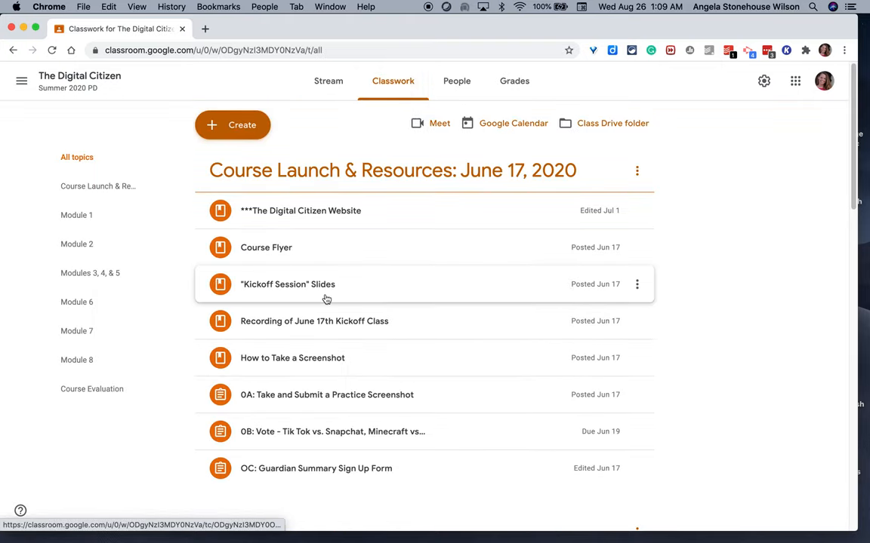
scroll("down", 3)
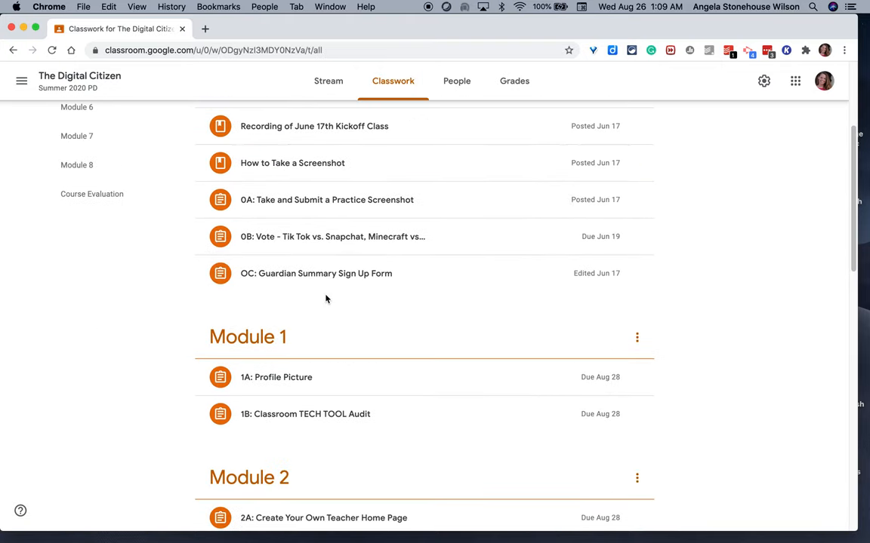
left_click(275, 377)
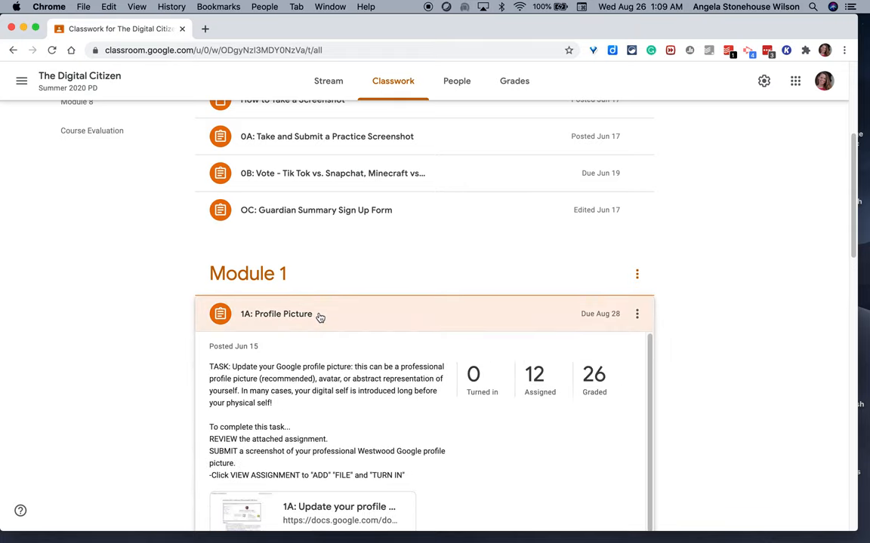
scroll("down", 3)
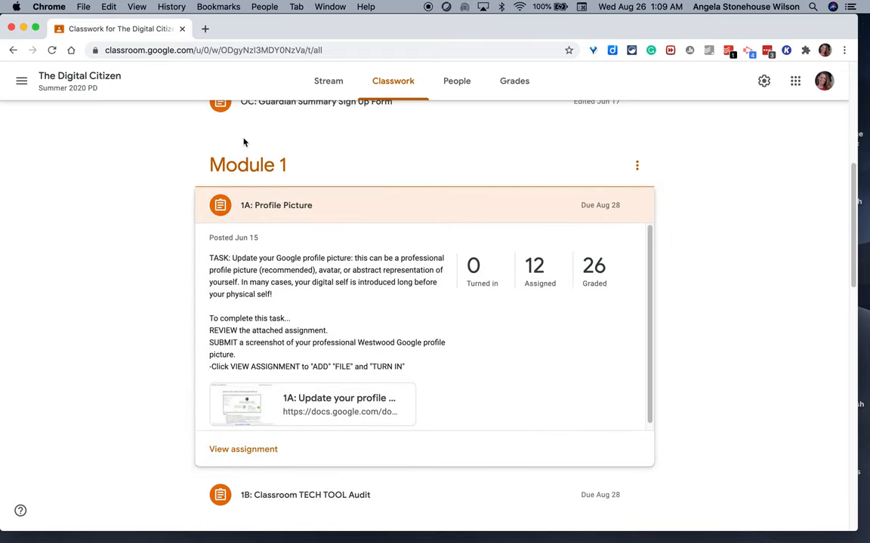
mouse_move(296, 241)
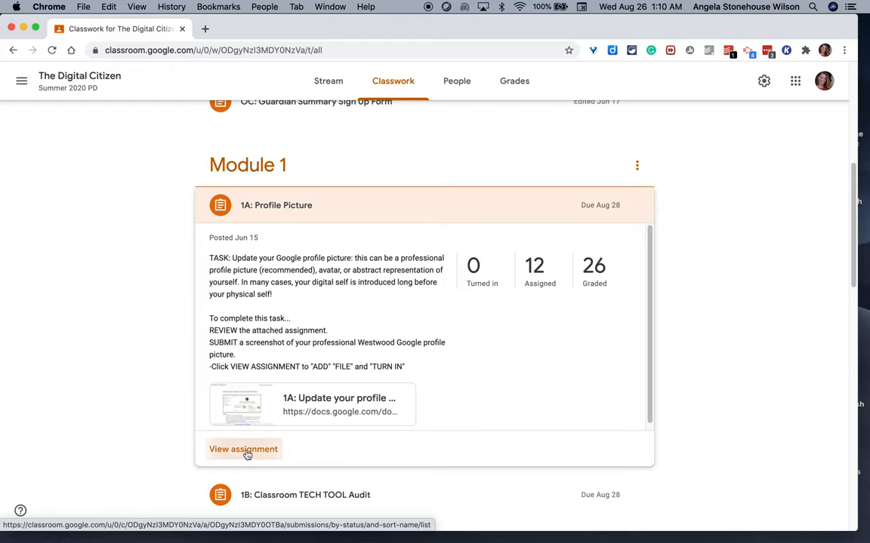
View 1A: Profile Picture's student work and instructions, then show its Edit, Delete and Copy link options.
left_click(243, 450)
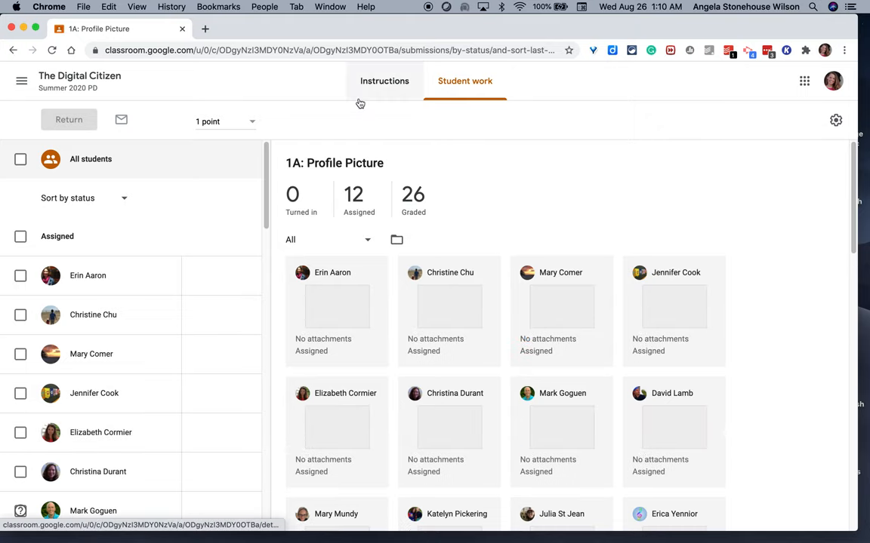
left_click(383, 82)
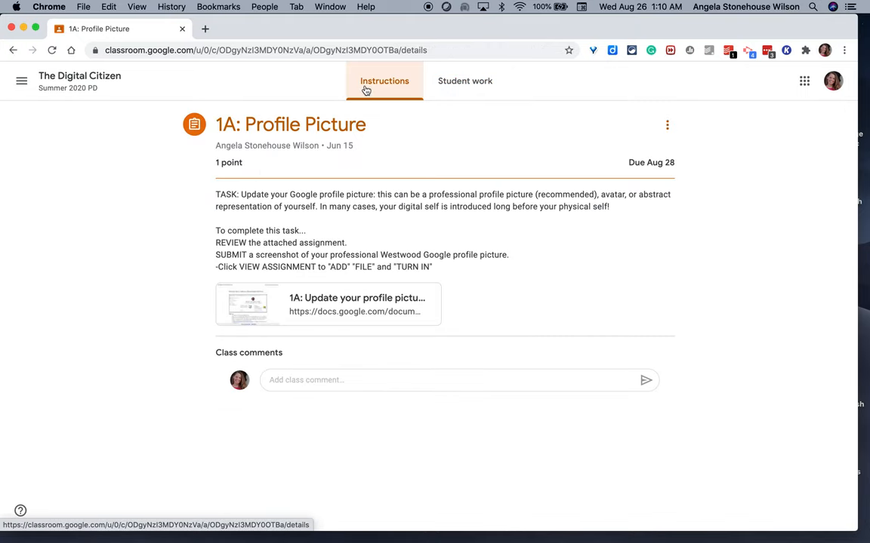
mouse_move(676, 172)
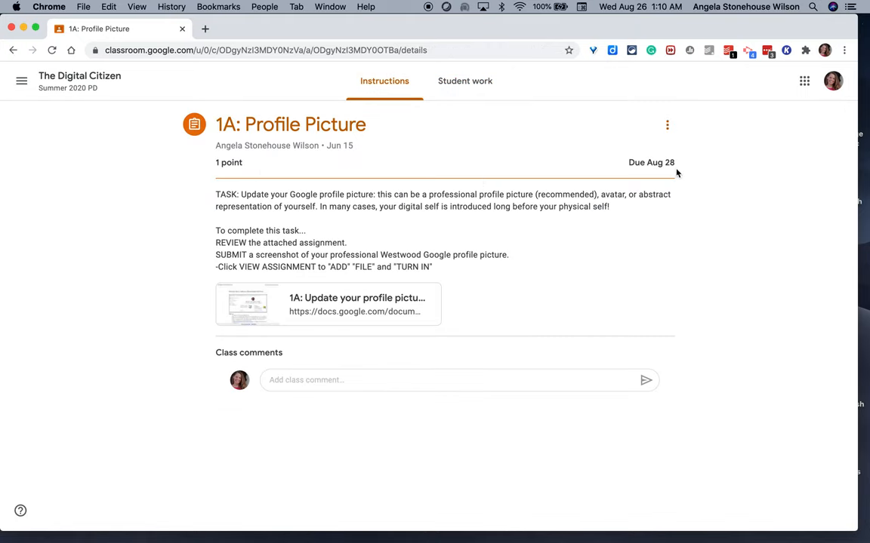
mouse_move(643, 166)
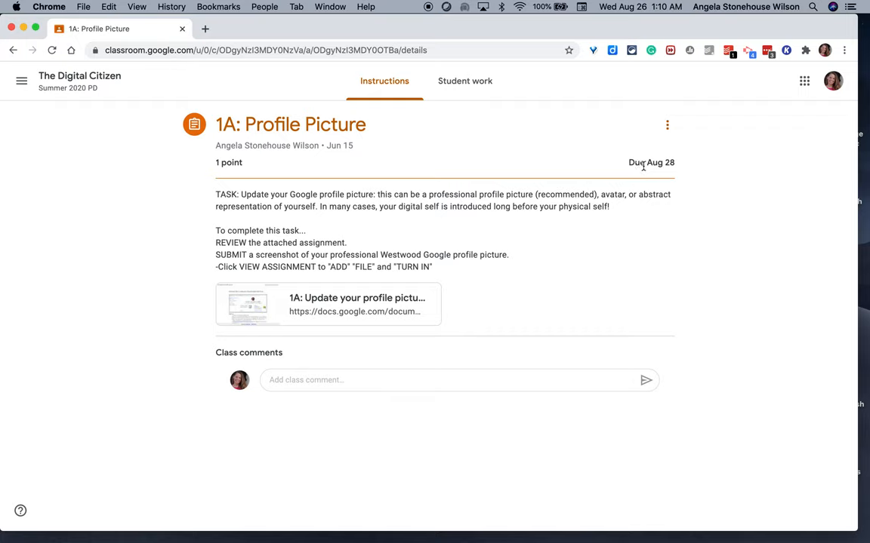
left_click(667, 124)
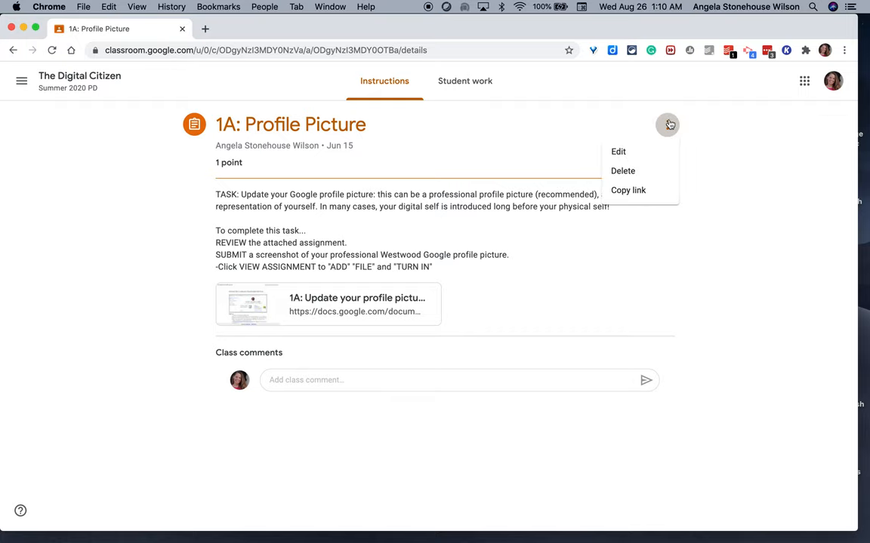
mouse_move(618, 151)
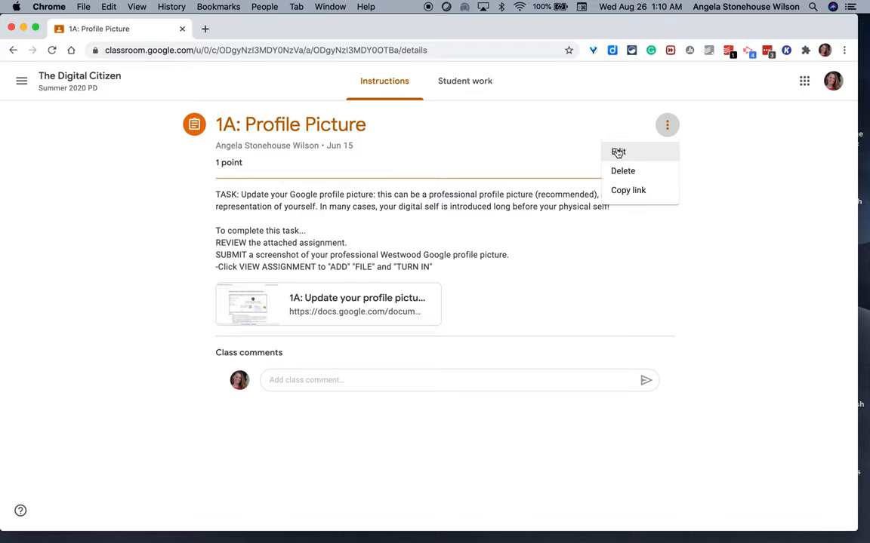
Edit 1A: Profile Picture, check its For, Points, Due and Topic fields, and save it unchanged.
left_click(618, 151)
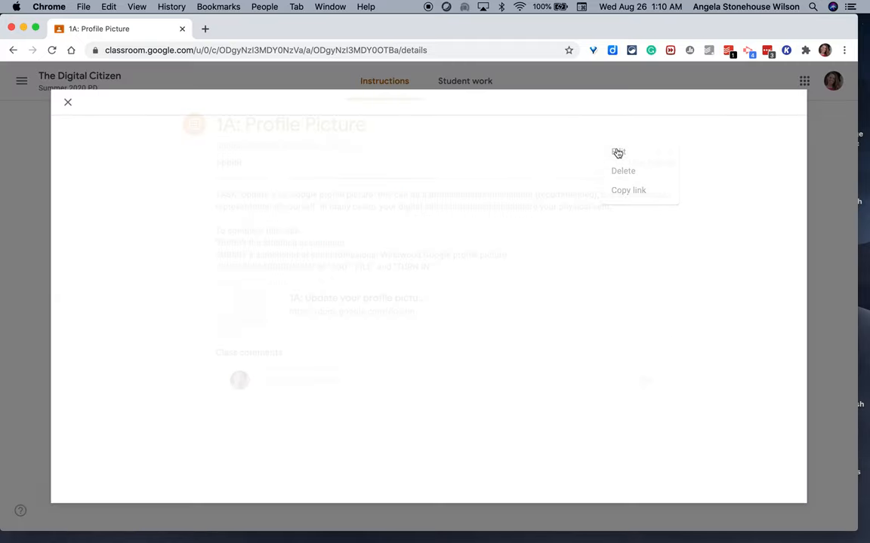
left_click(619, 153)
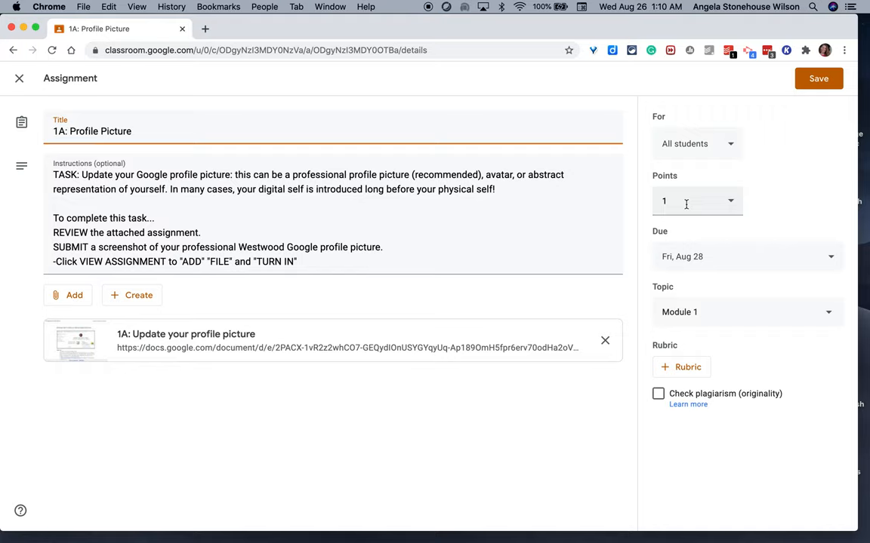
mouse_move(827, 145)
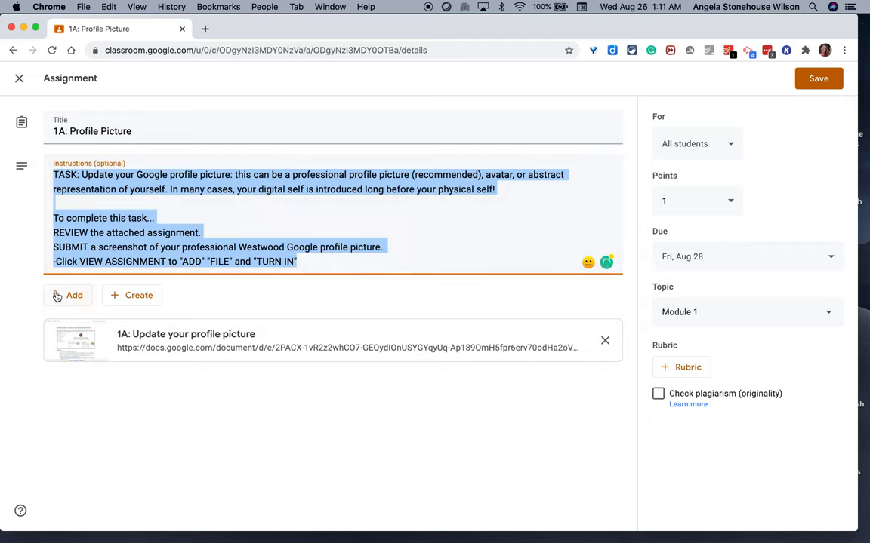
mouse_move(287, 361)
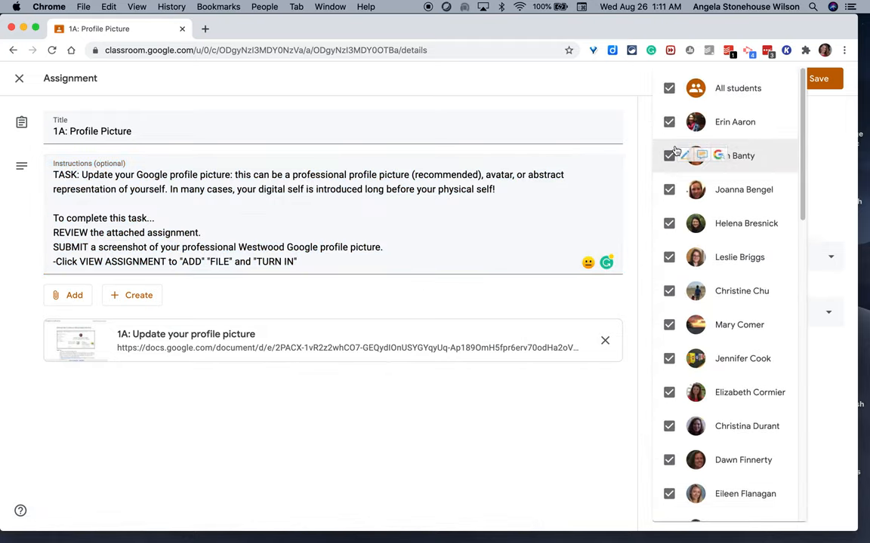
left_click(694, 143)
type("1")
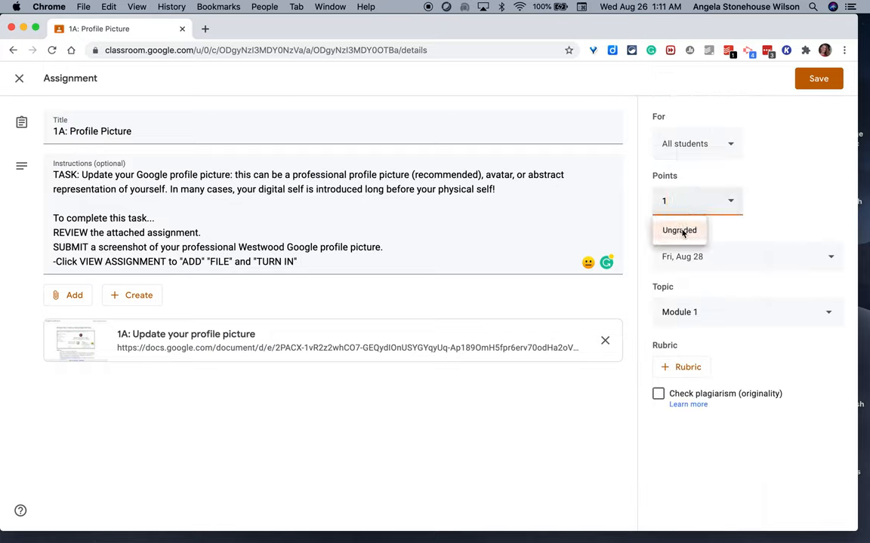
mouse_move(516, 243)
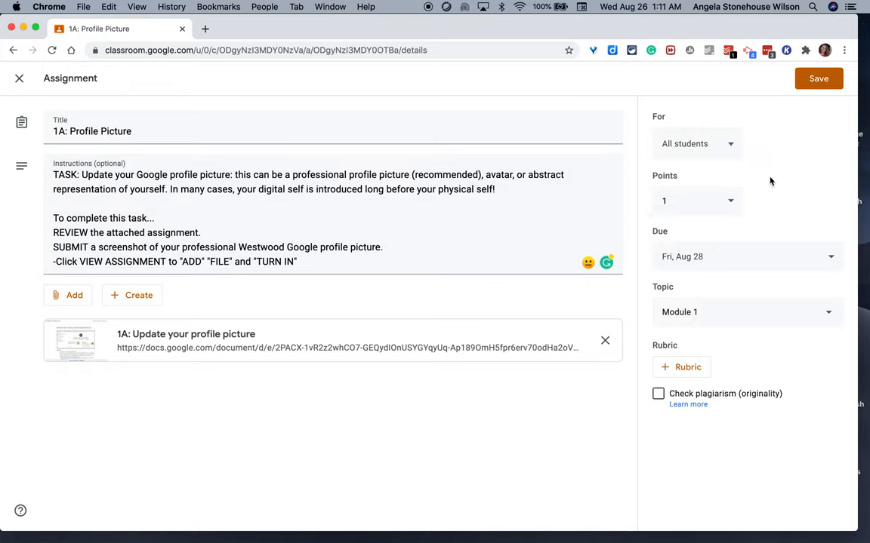
mouse_move(698, 264)
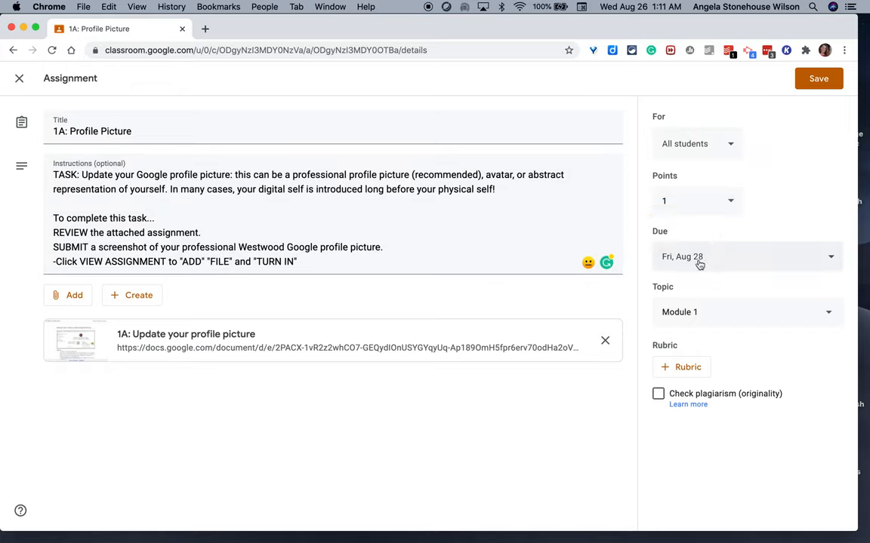
mouse_move(688, 312)
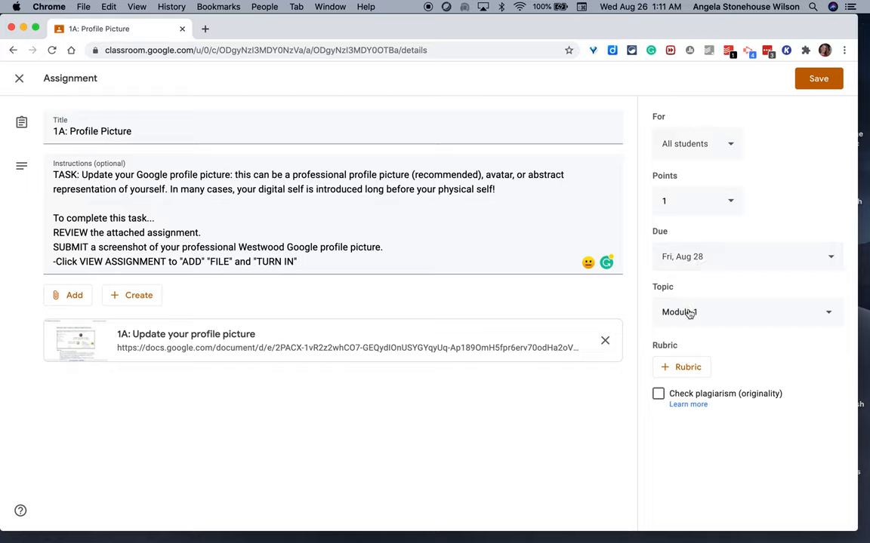
left_click(818, 79)
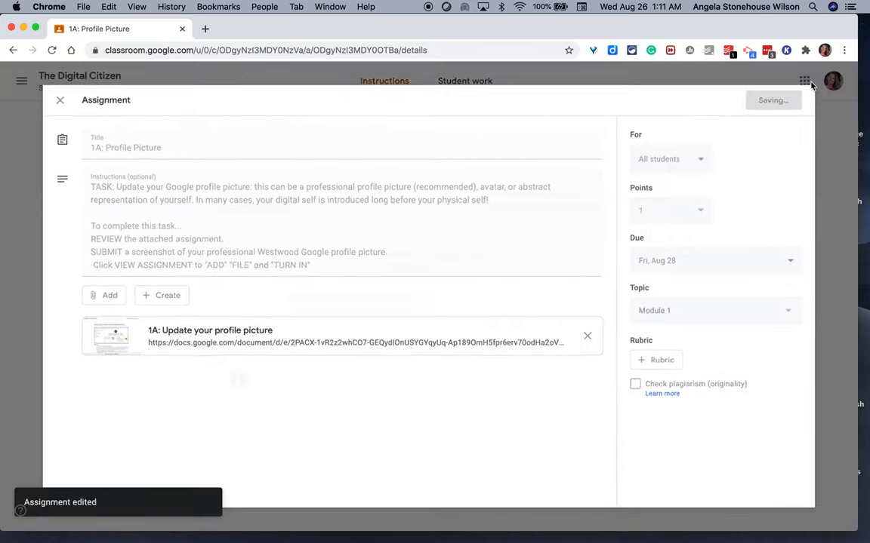
Return to The Digital Citizen Stream, where 1A: Profile Picture appears under Upcoming.
left_click(60, 100)
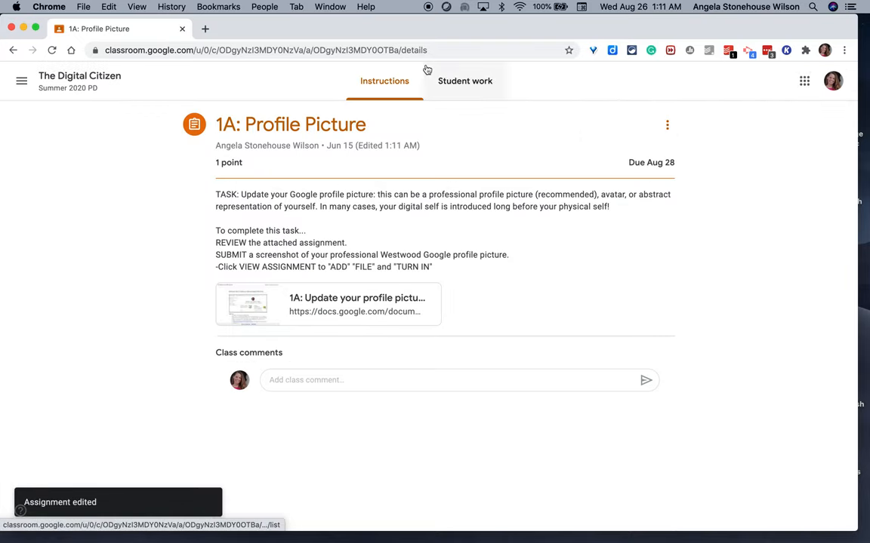
left_click(78, 76)
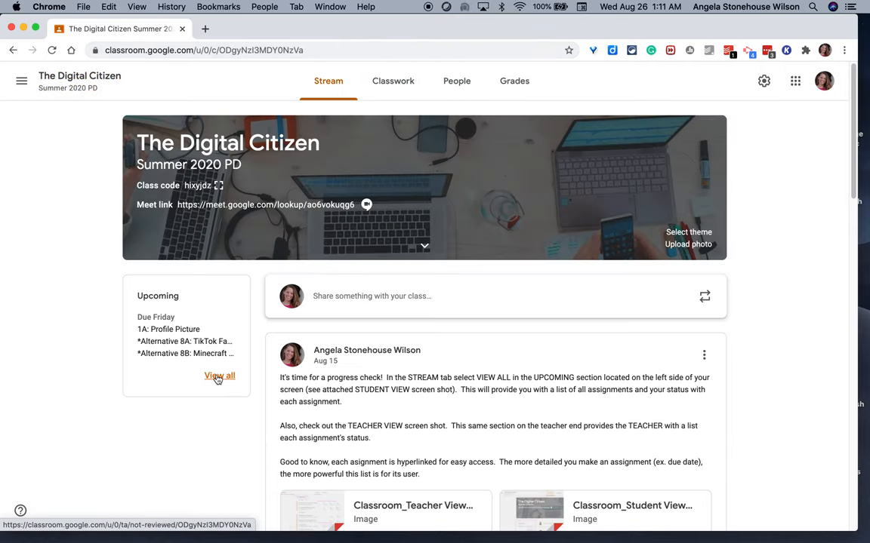
View all under Upcoming to reach the To review list, scroll its counts, and leave the class filter unchanged.
left_click(221, 376)
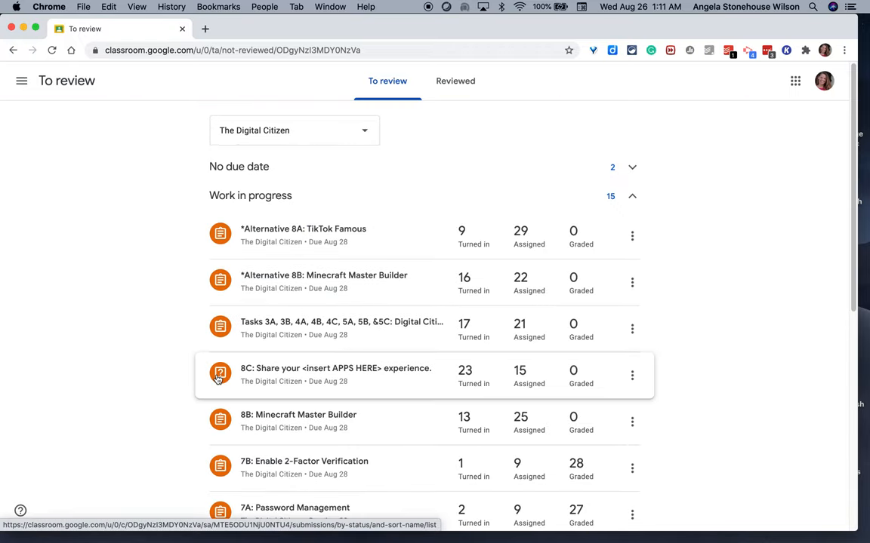
scroll("down", 3)
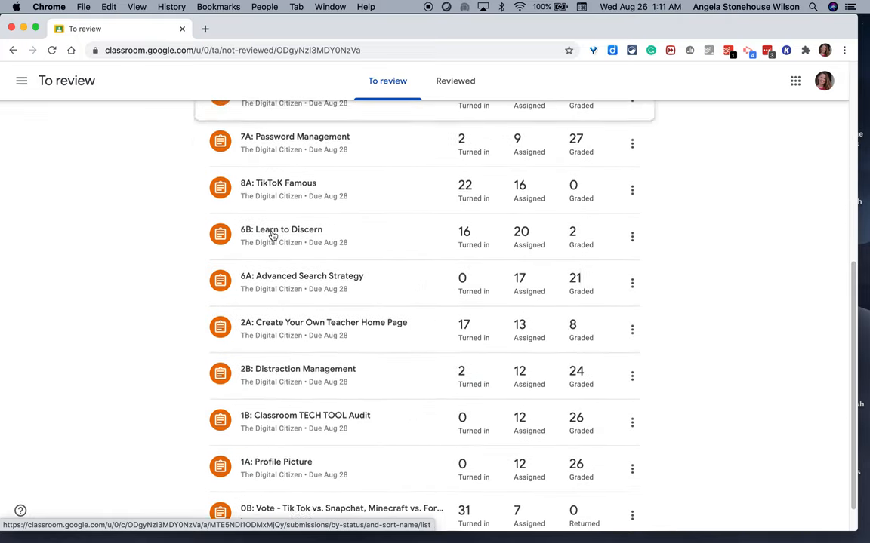
scroll("down", 3)
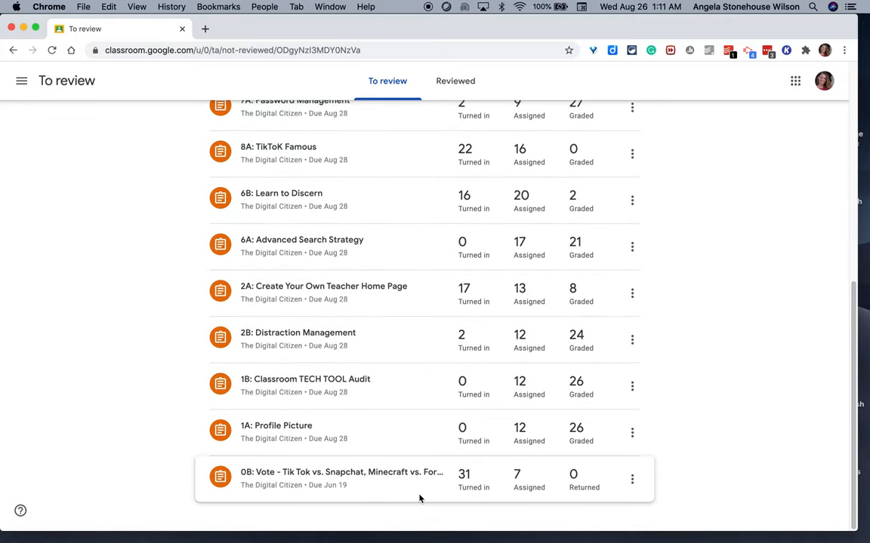
scroll("up", 3)
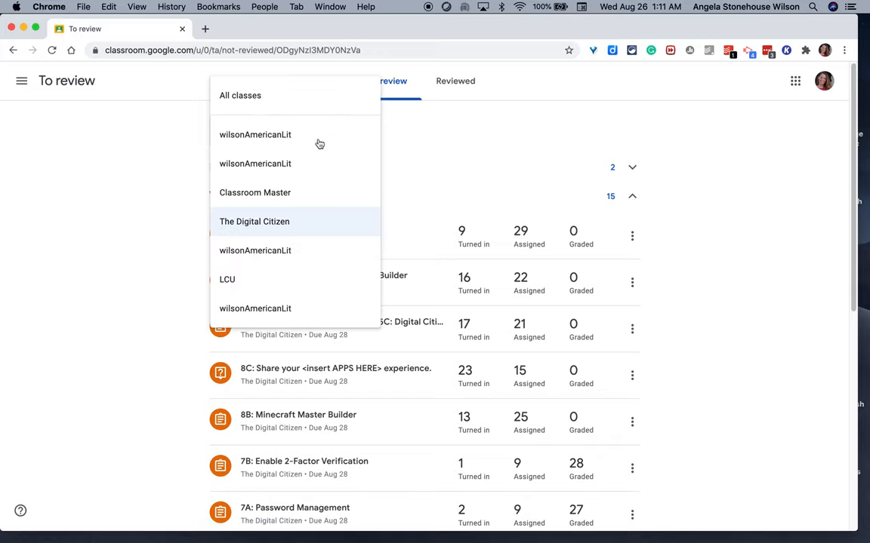
mouse_move(284, 134)
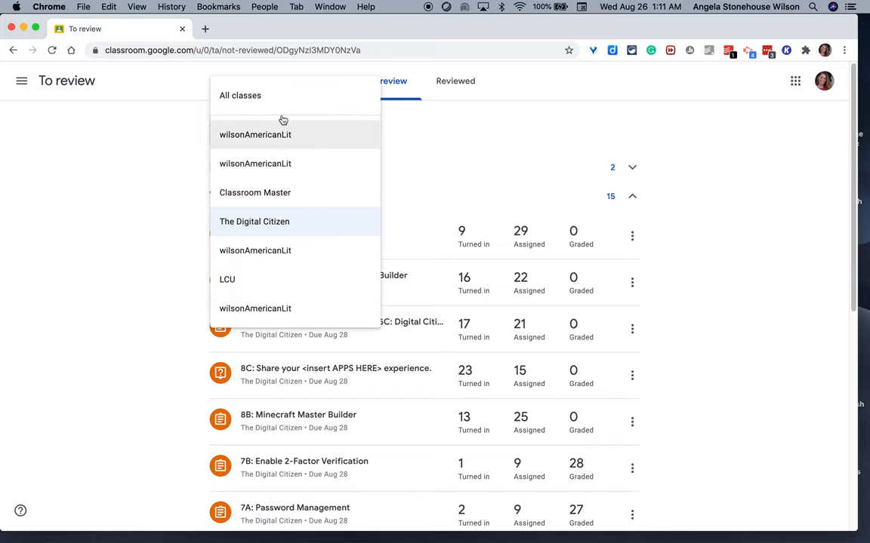
left_click(254, 220)
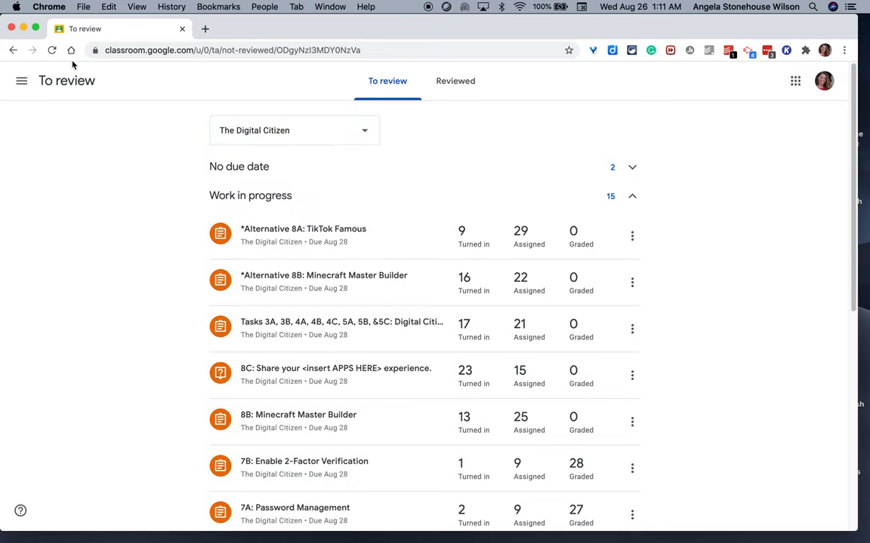
Switch to the wilsonAmericanLit E Block 1920 class and view its Classwork topics.
left_click(21, 82)
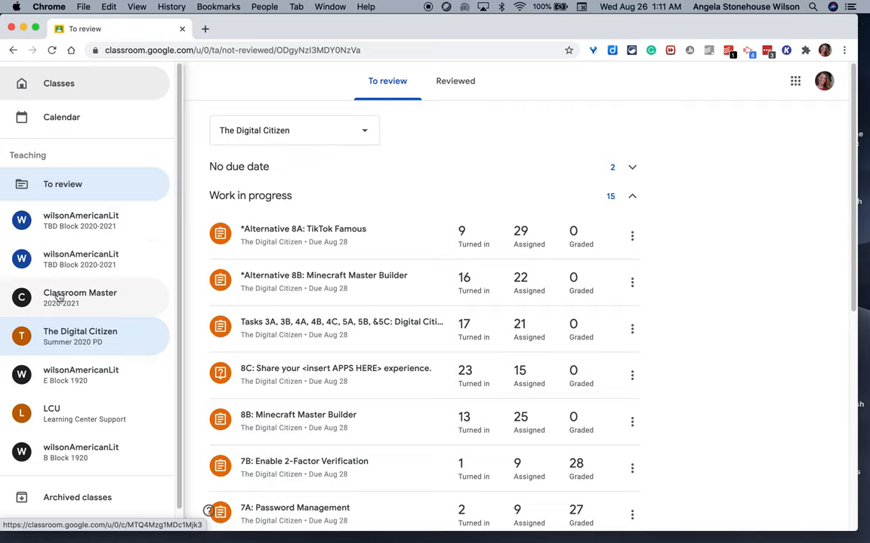
mouse_move(82, 375)
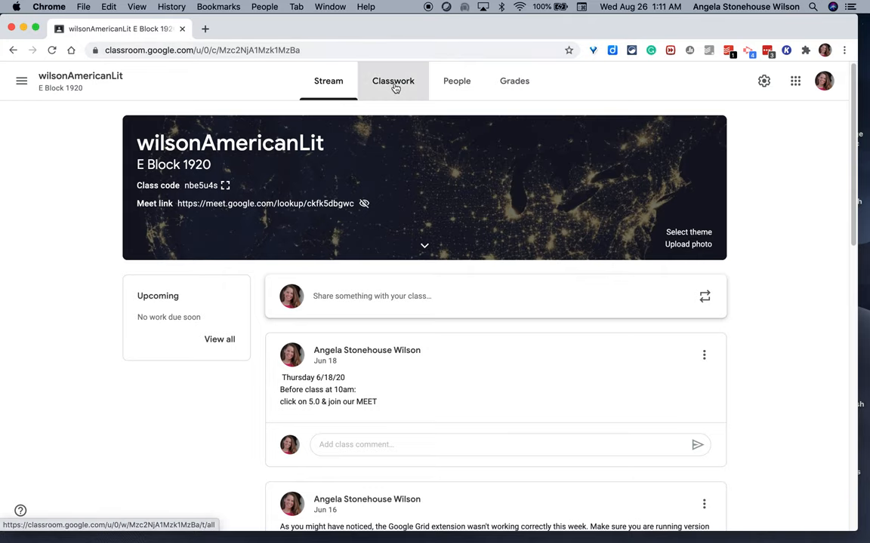
left_click(393, 81)
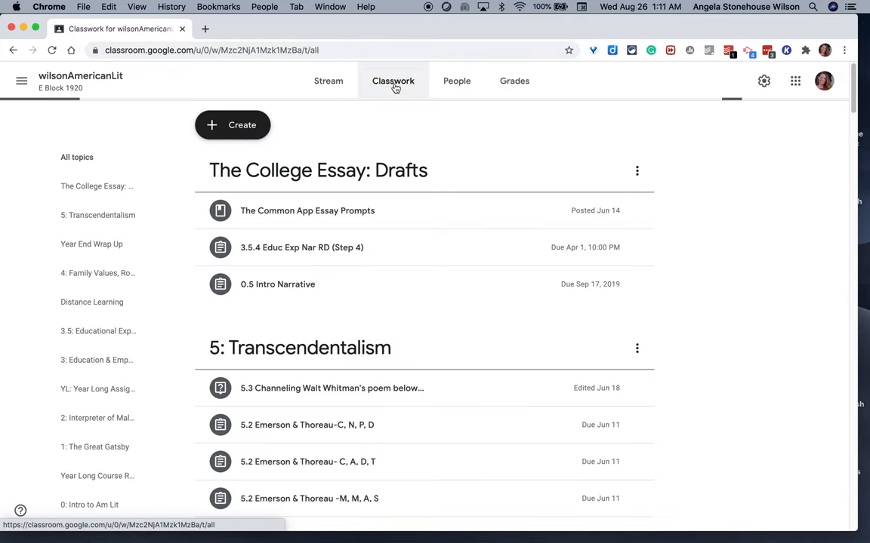